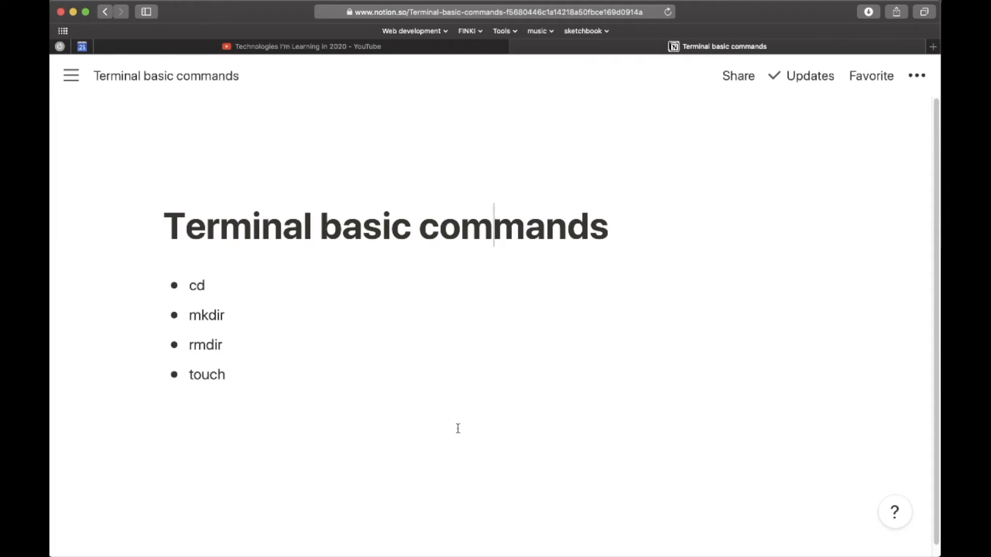
mouse_move(608, 227)
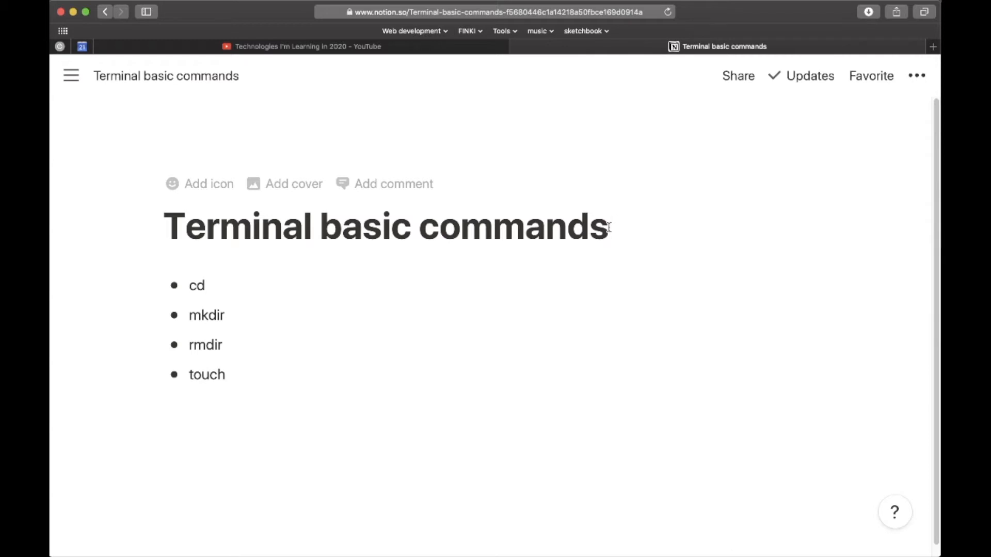
Select and deselect the 'Terminal basic commands' page title before starting
triple_click(385, 227)
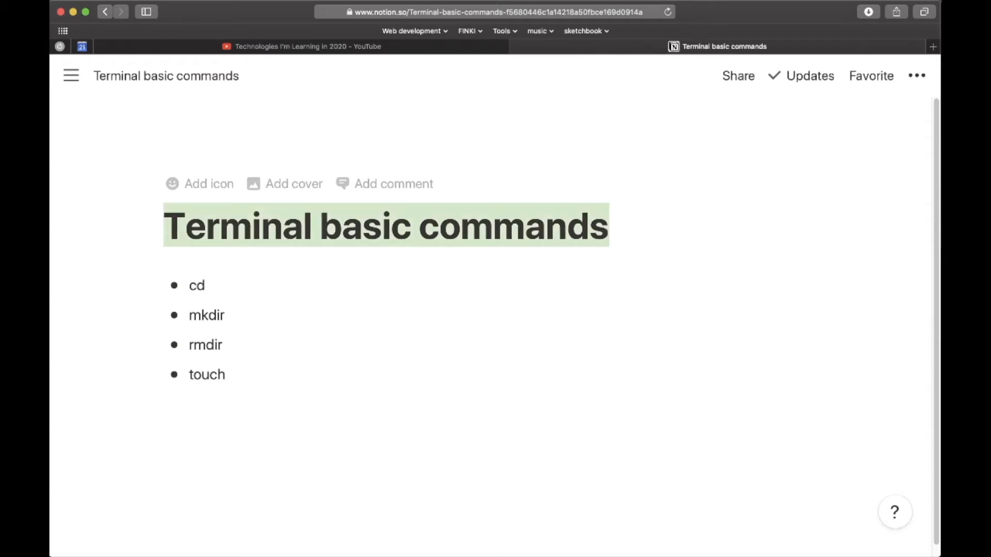
left_click(246, 226)
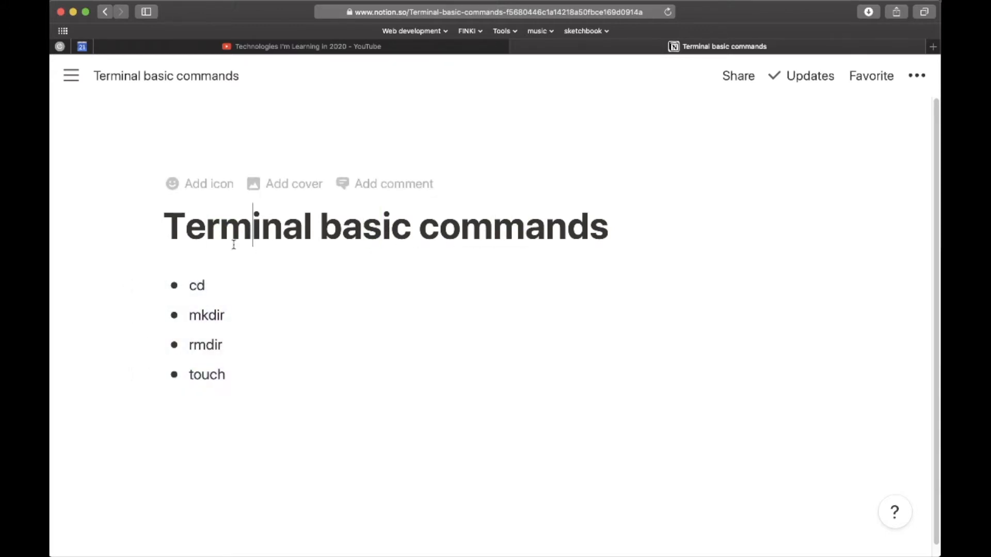
left_click_drag(196, 285, 207, 373)
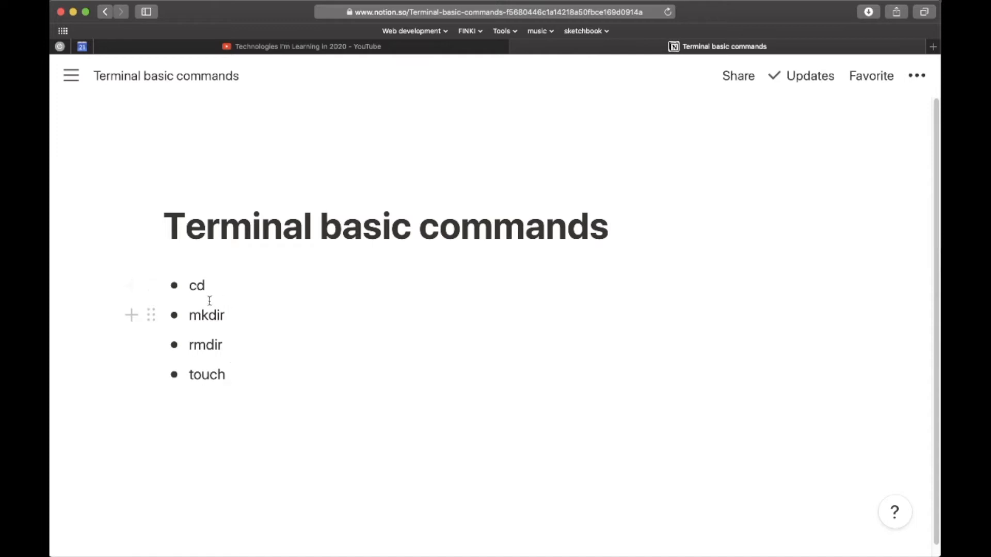
double_click(196, 285)
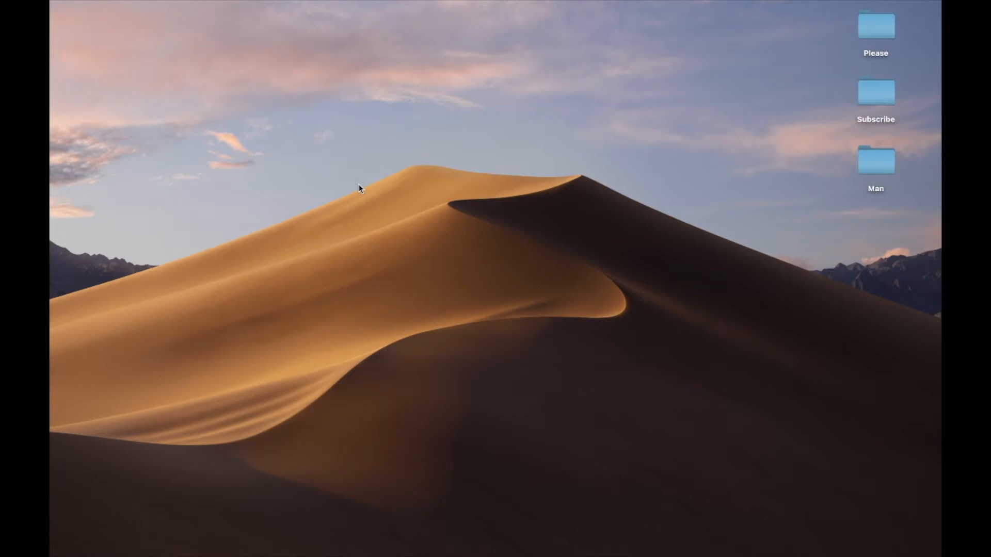
Launch Terminal from Spotlight by searching 'ter', opening a fish shell window
type("te")
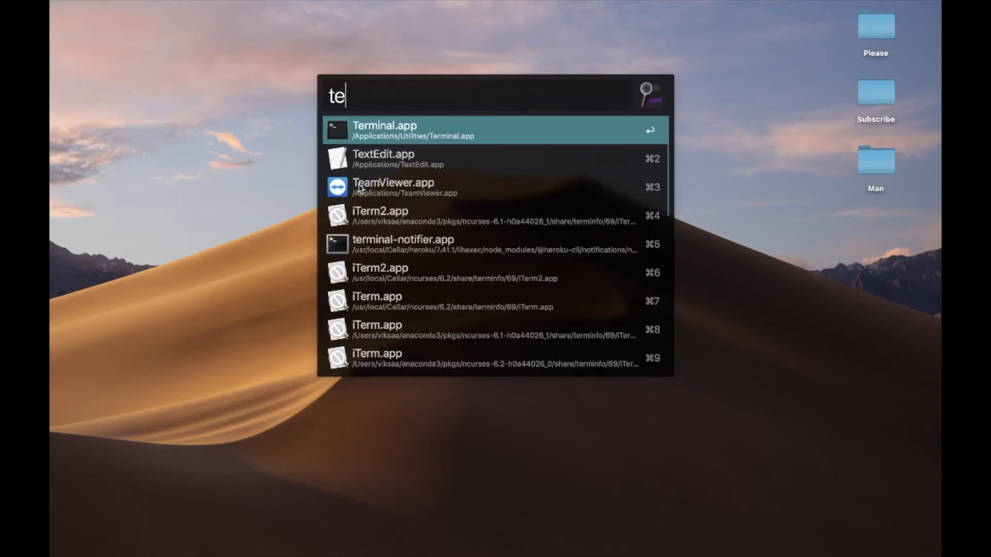
type("r")
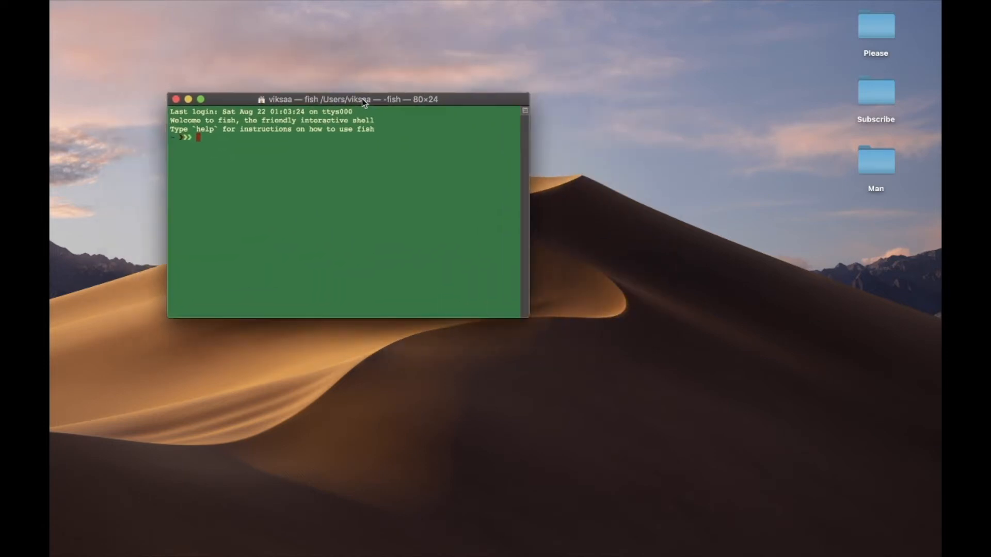
Reposition and enlarge the fish shell window so it nearly fills the screen
left_click_drag(345, 99, 344, 96)
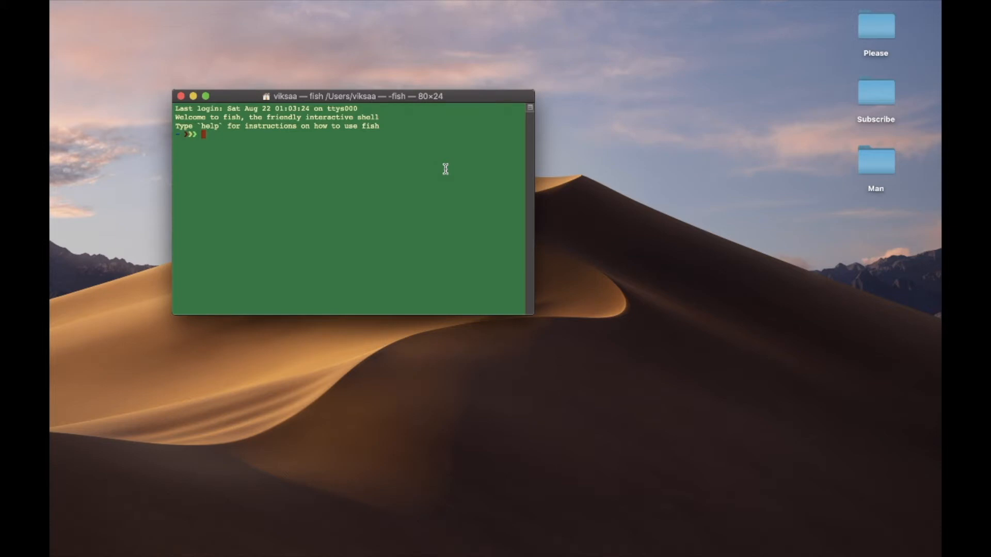
left_click_drag(534, 315, 587, 338)
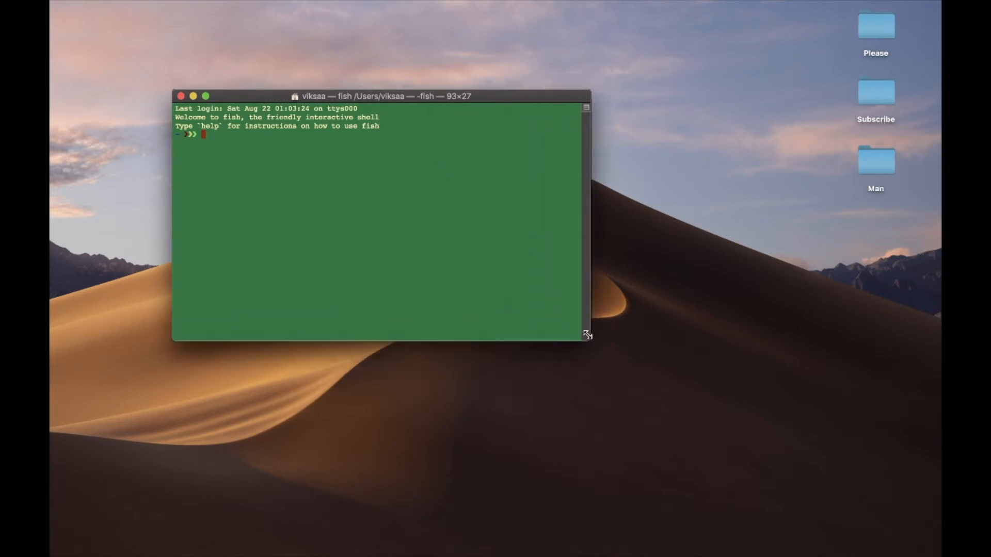
mouse_move(335, 169)
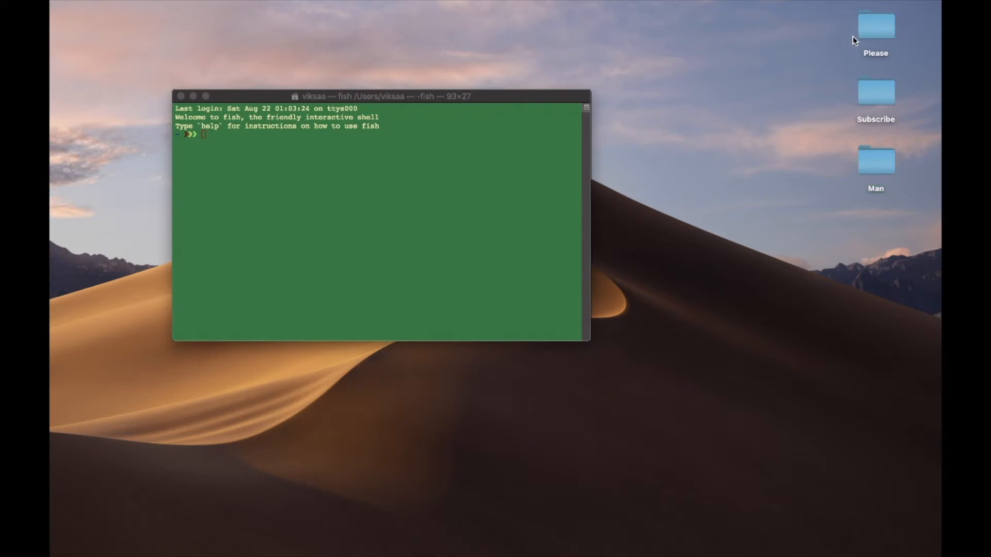
mouse_move(811, 215)
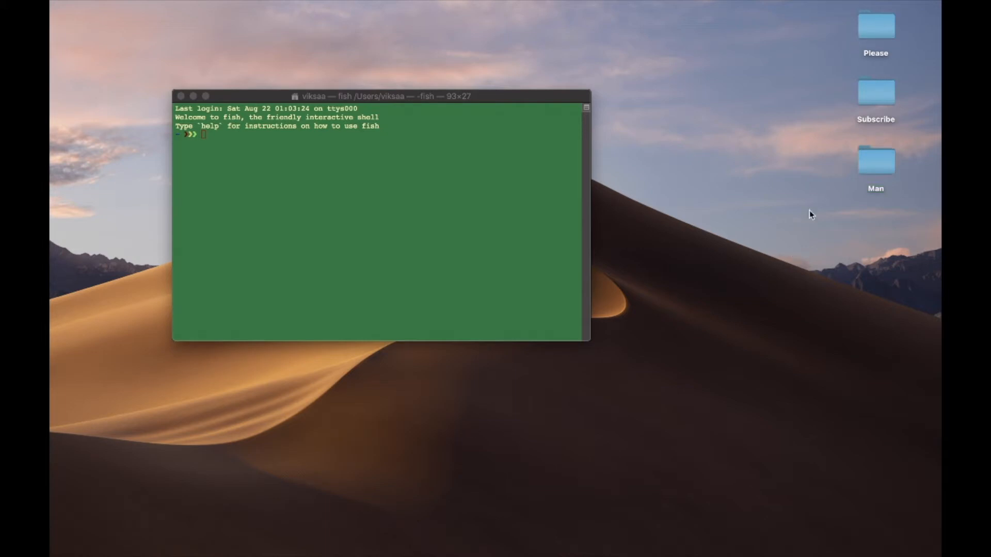
mouse_move(822, 59)
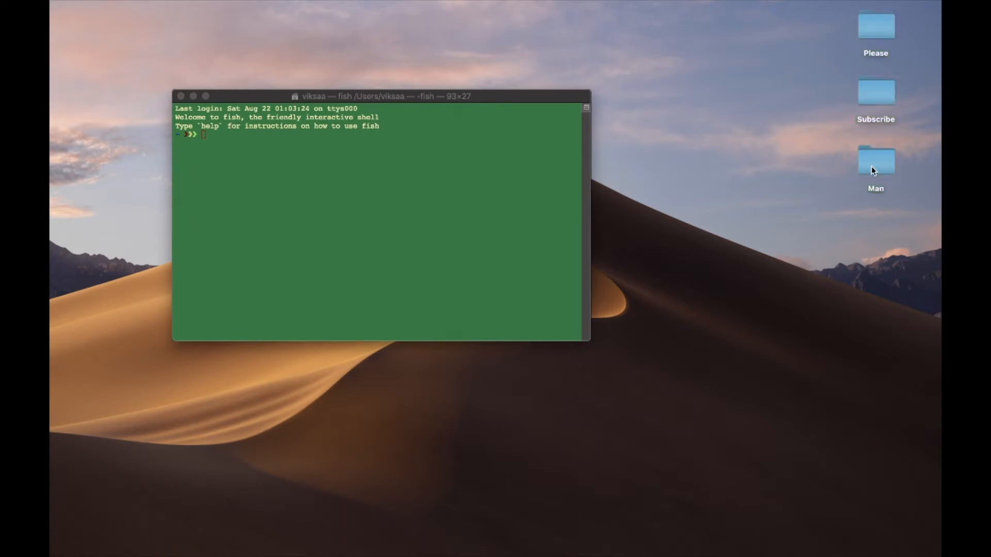
left_click(875, 161)
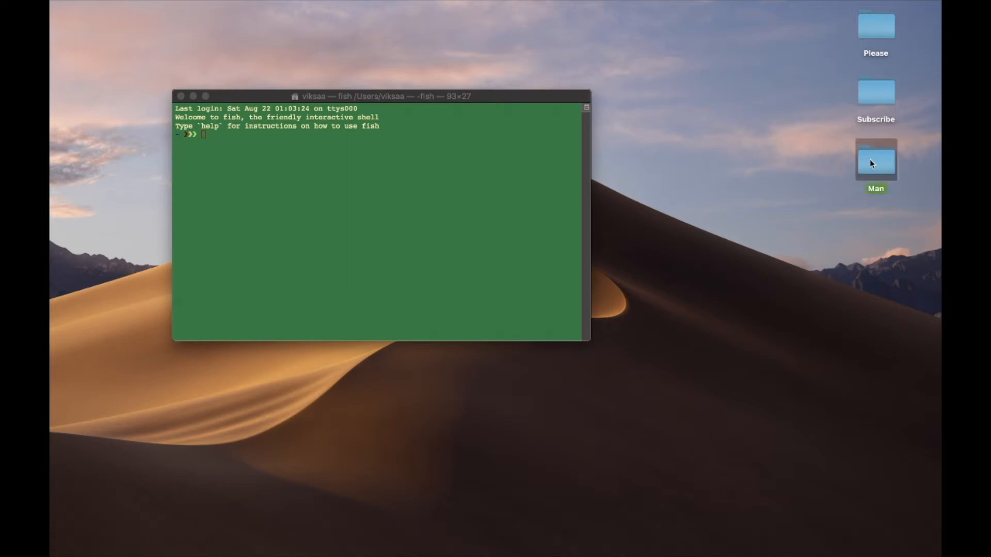
mouse_move(874, 165)
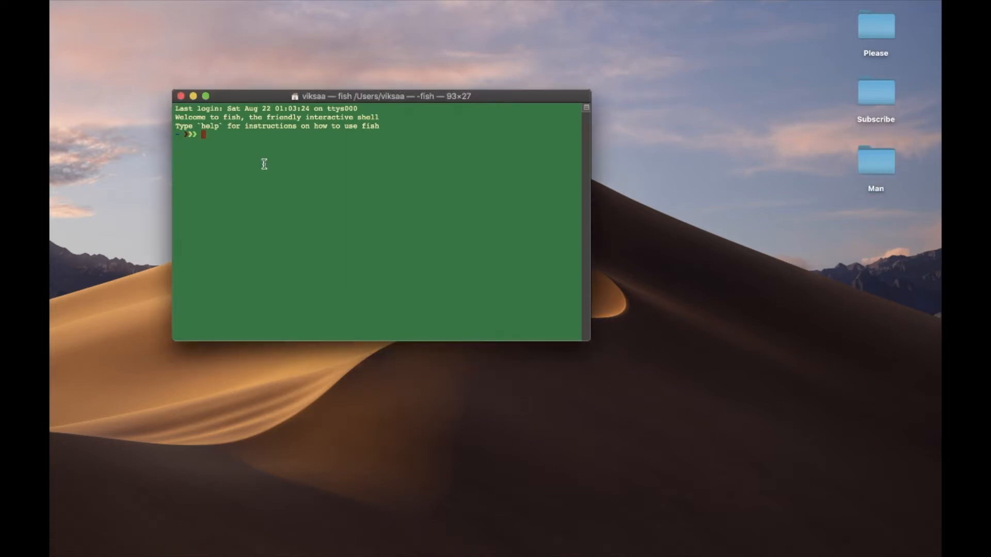
mouse_move(768, 141)
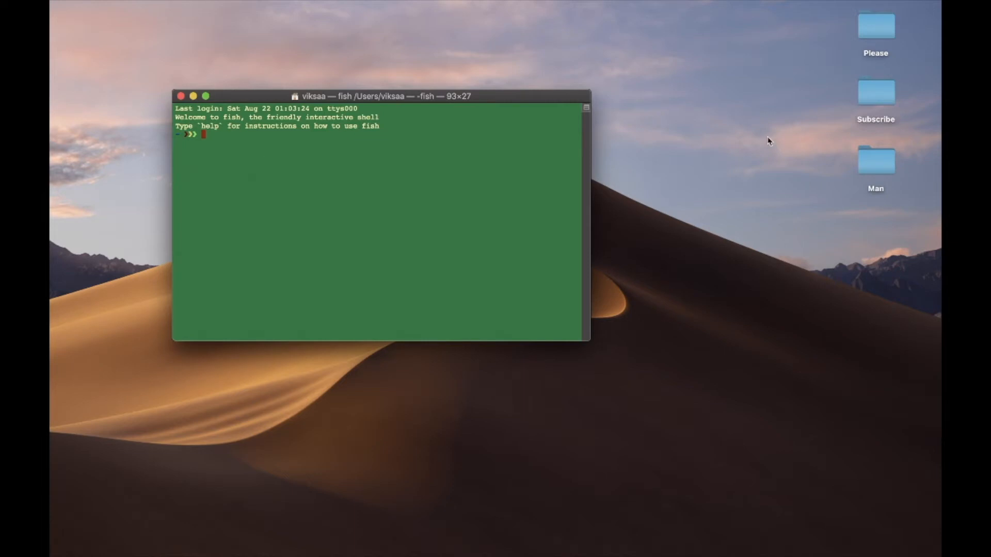
left_click_drag(382, 96, 486, 105)
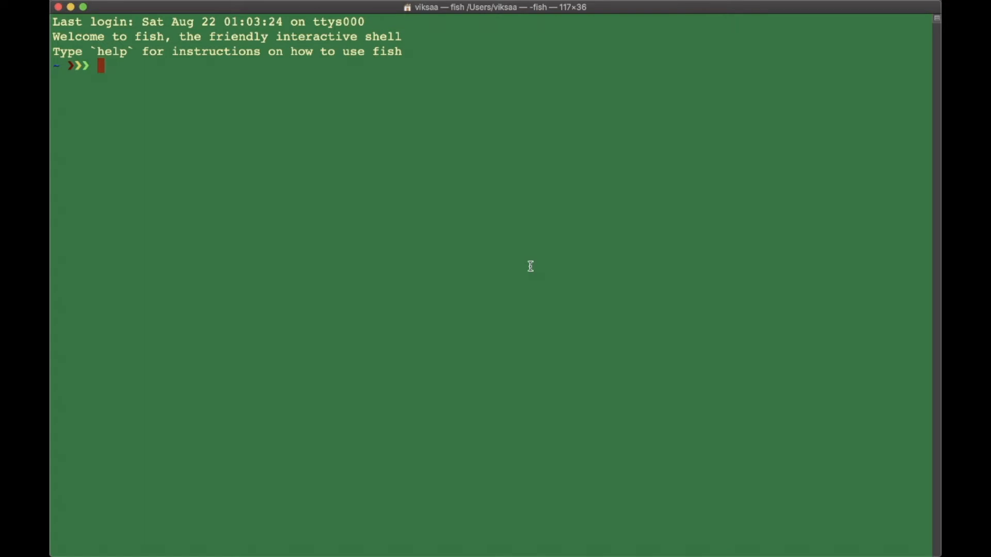
mouse_move(107, 67)
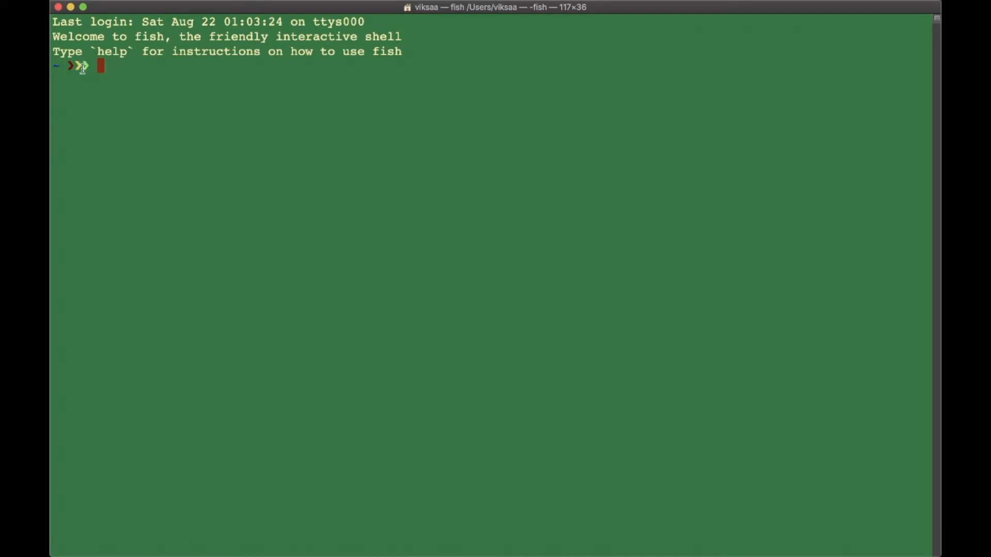
mouse_move(184, 93)
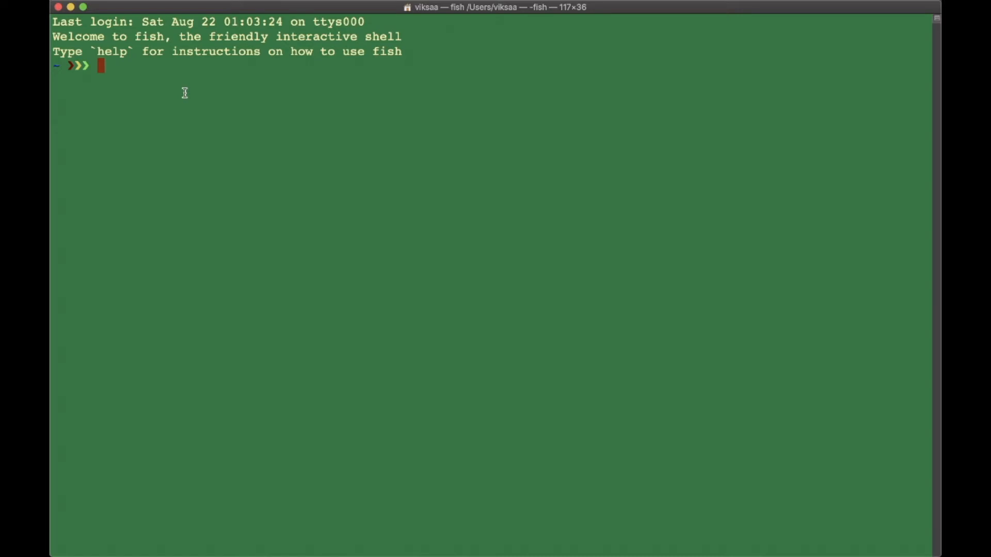
Change into the Desktop folder with cd Desktop, so the prompt shows ~/Desktop
type("cd Desktop")
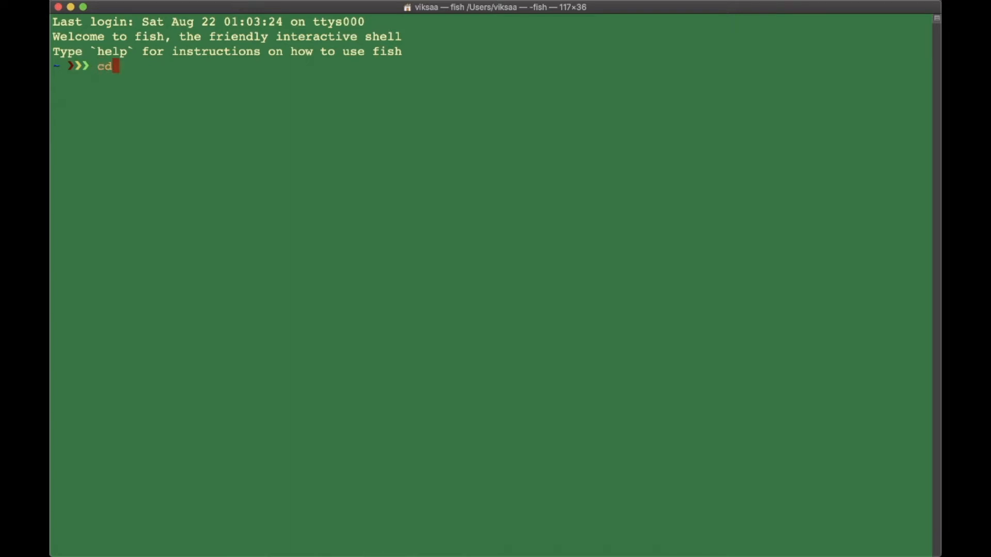
type("Desktop")
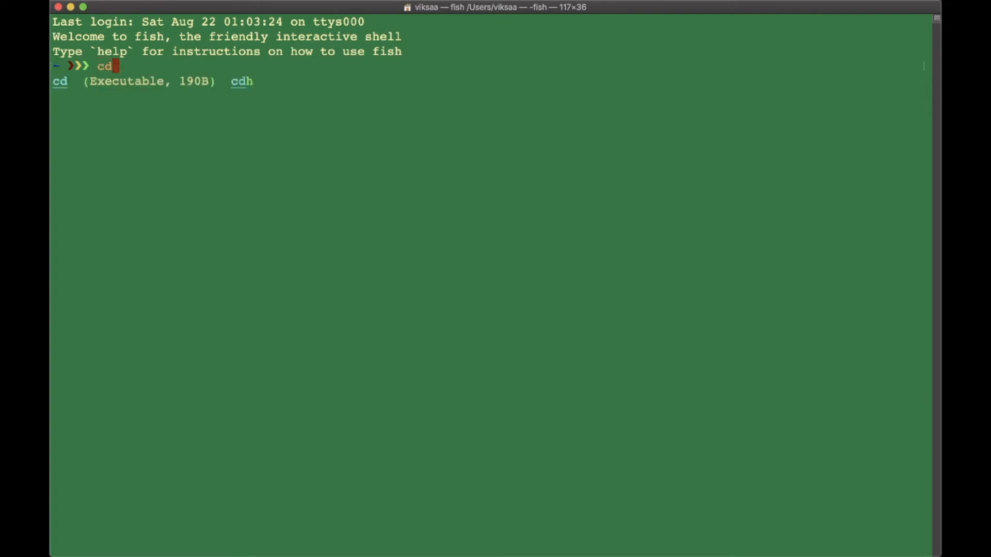
type("Desktop")
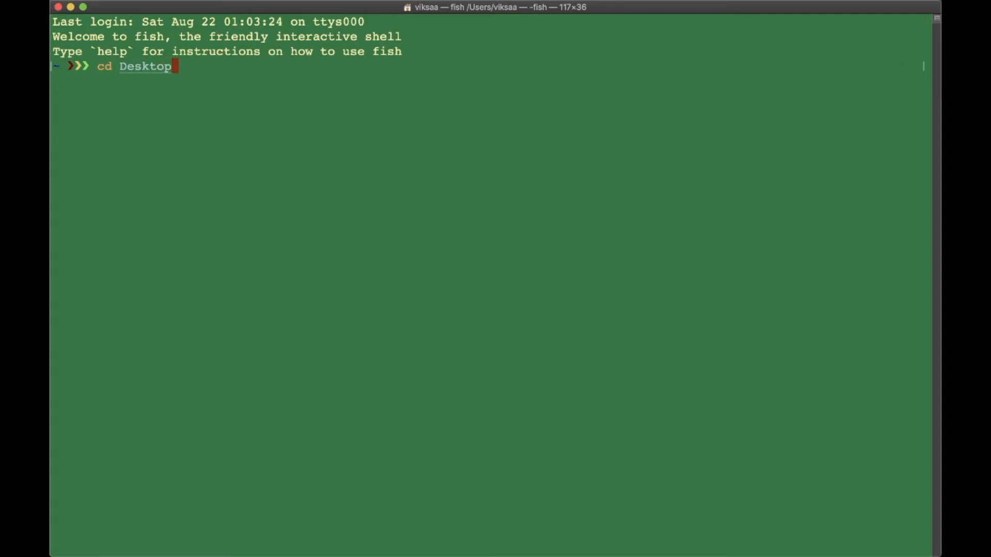
double_click(145, 66)
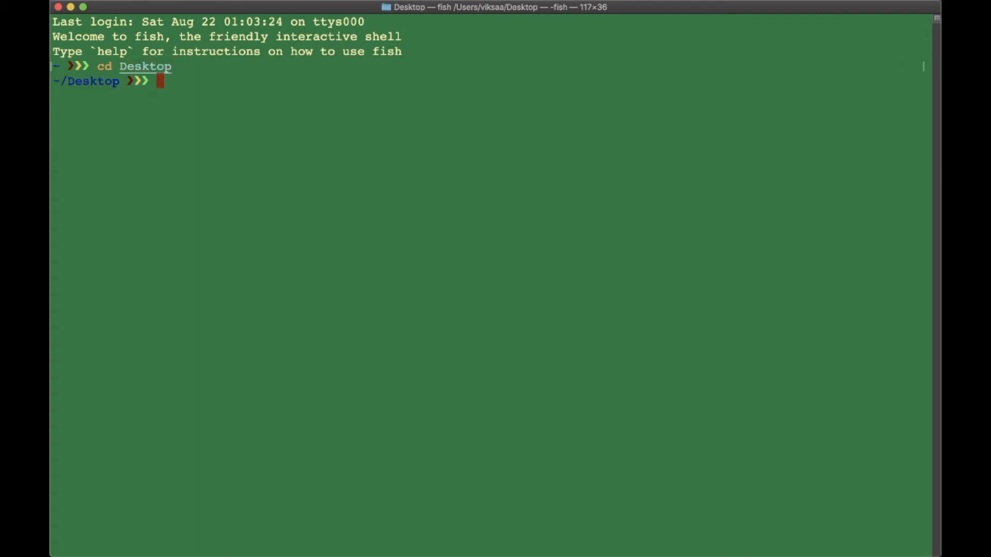
mouse_move(119, 83)
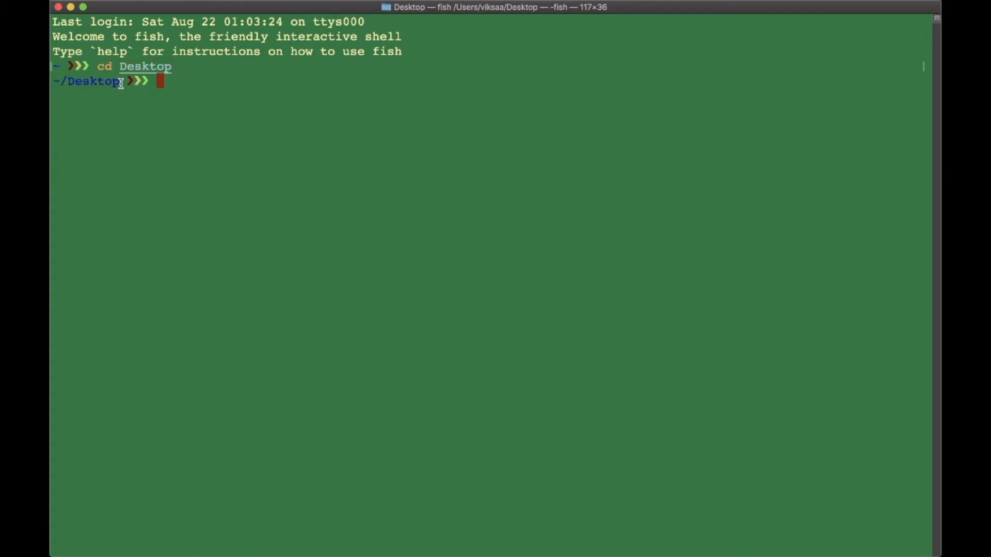
double_click(94, 80)
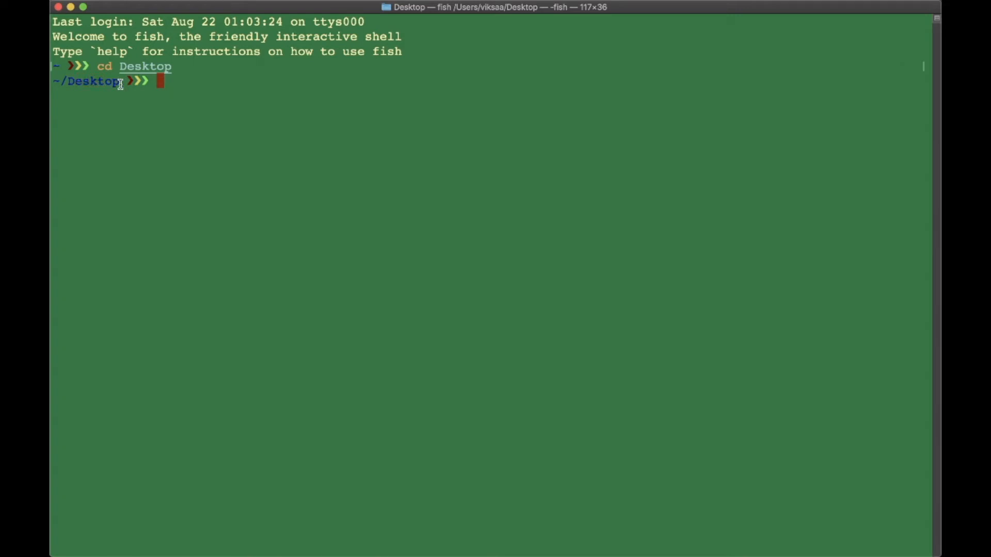
mouse_move(210, 89)
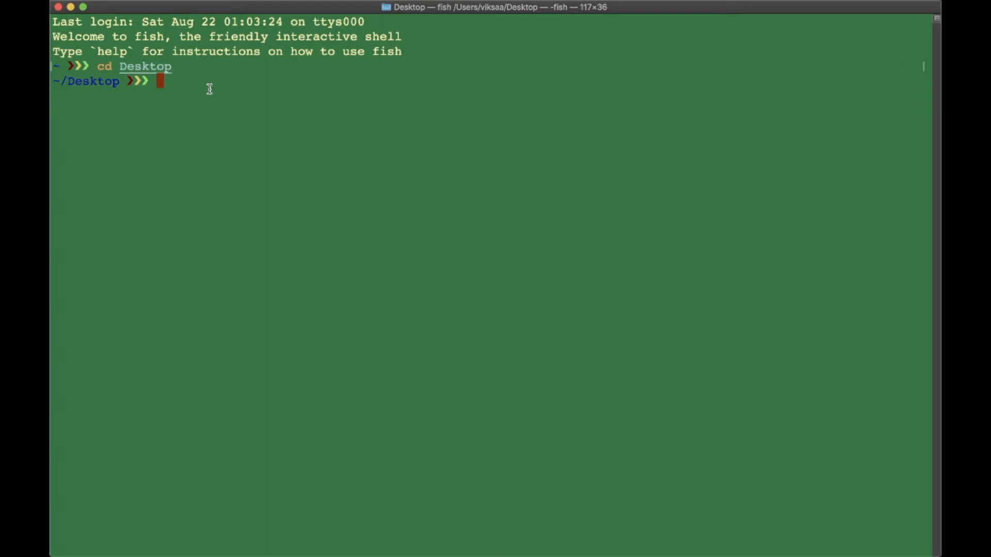
Run pwd to print /Users/…/Desktop as the current working folder
type("pwd")
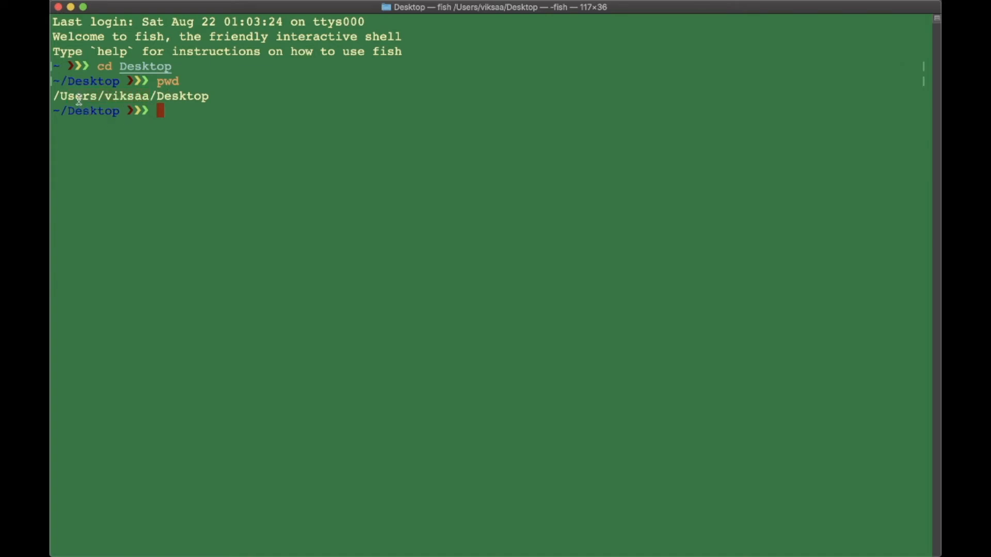
double_click(74, 96)
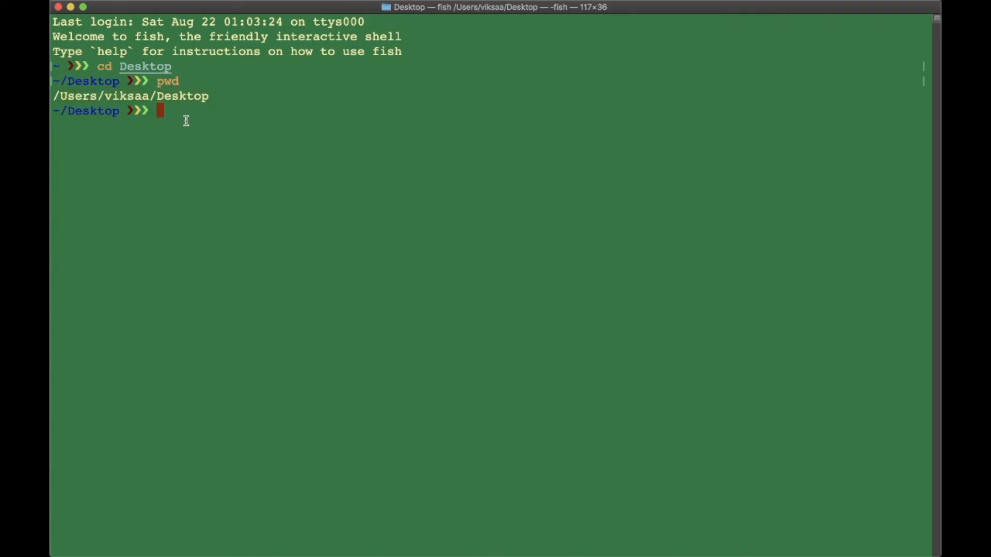
mouse_move(215, 130)
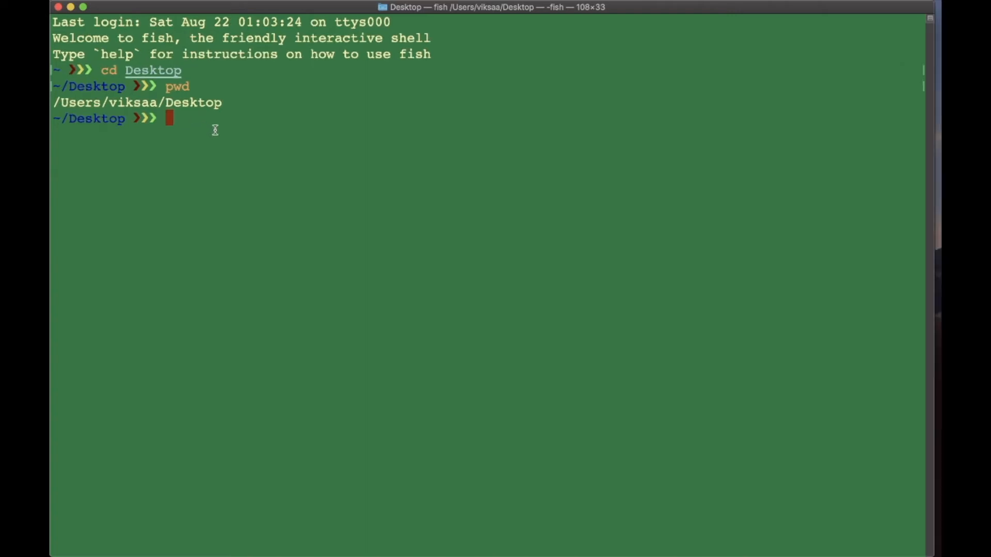
type("ls")
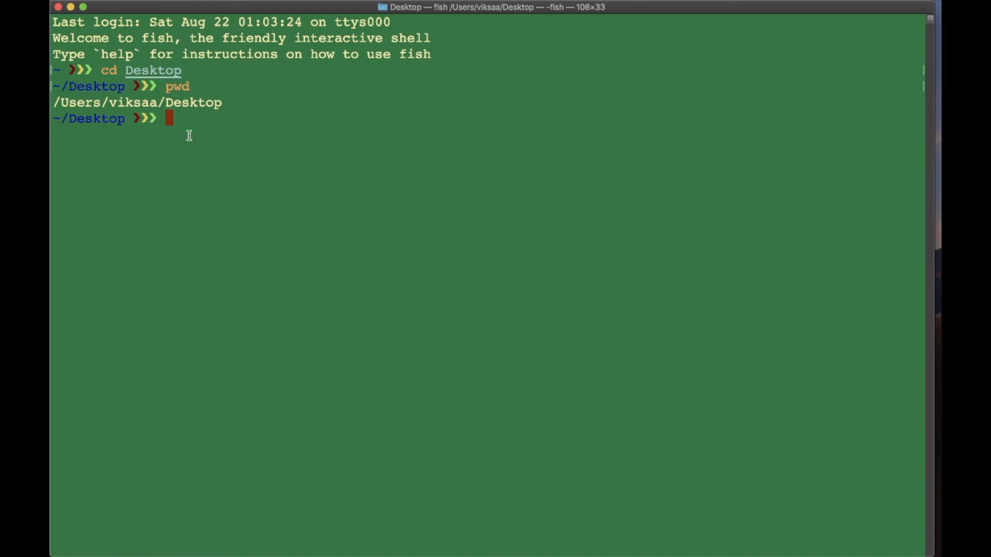
mouse_move(196, 117)
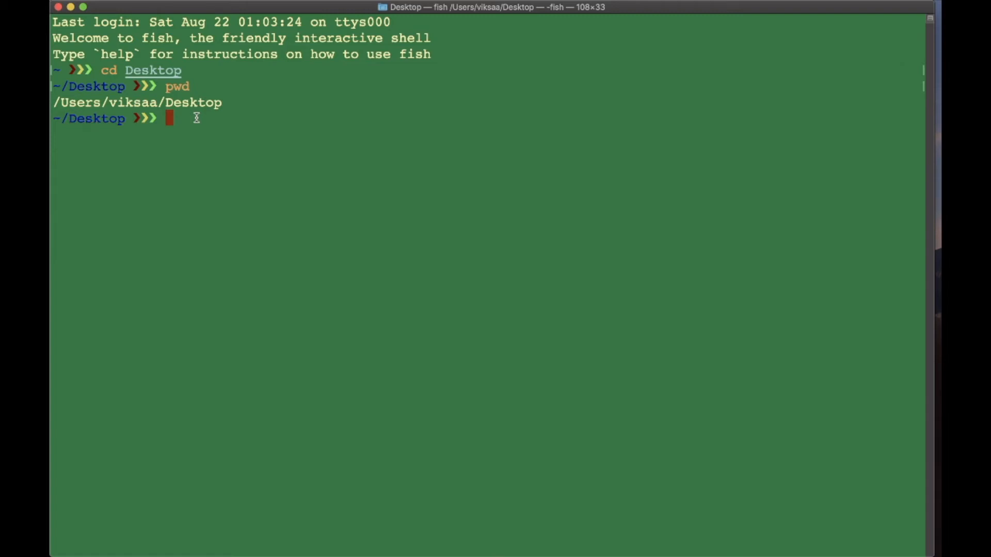
Run ls to list Desktop's Man, Please and Subscribe folders and highlight them
type("ls")
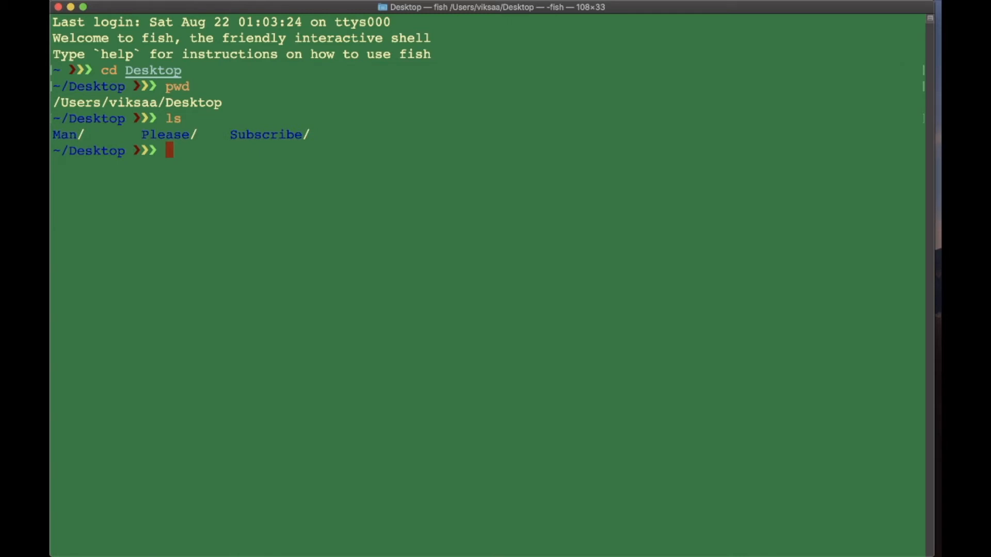
mouse_move(66, 137)
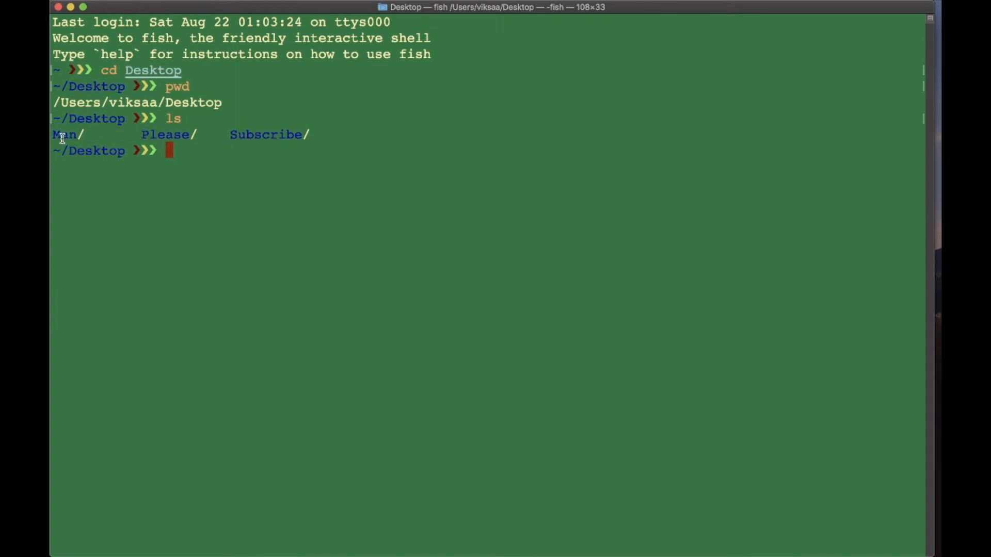
mouse_move(245, 138)
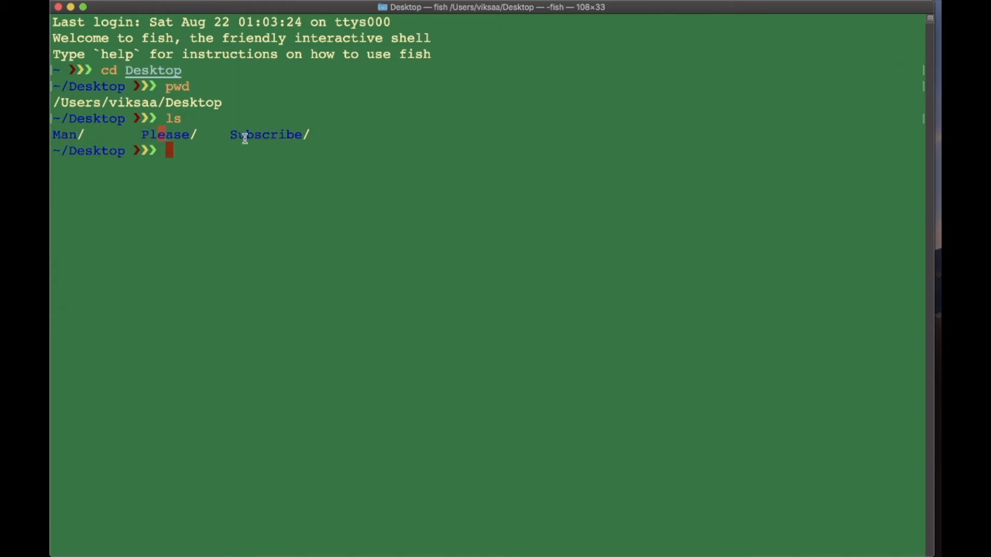
mouse_move(129, 181)
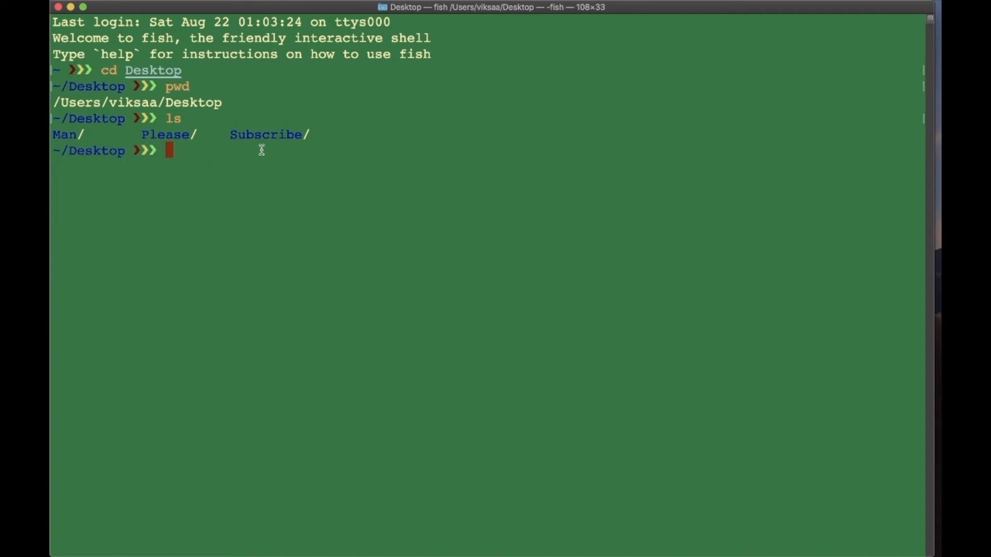
mouse_move(163, 134)
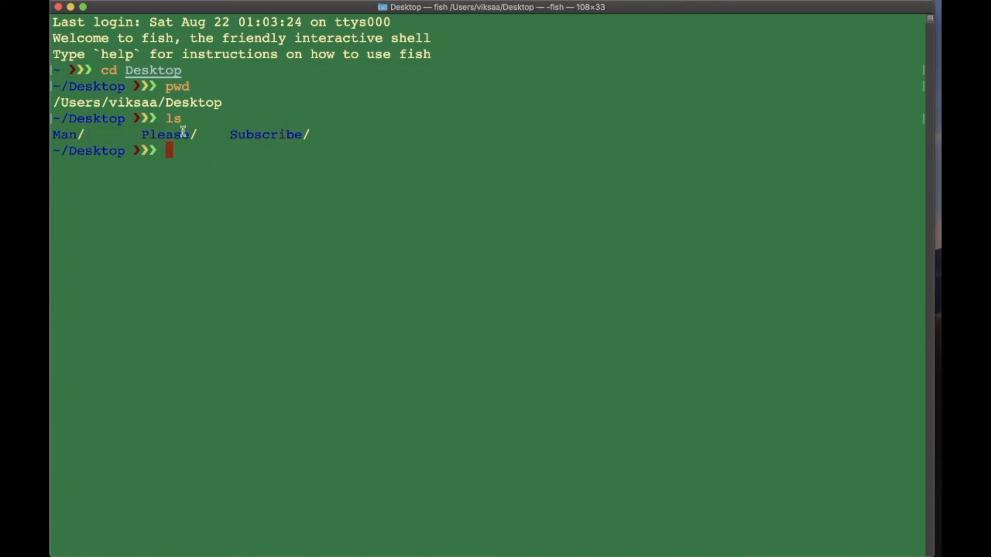
left_click_drag(53, 134, 309, 134)
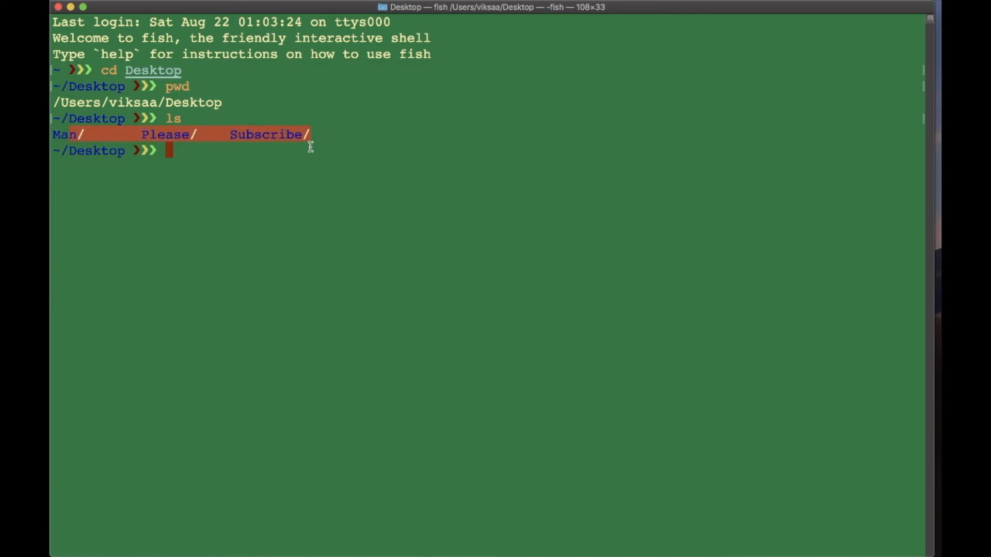
Run ls -1 to list Man, Please and Subscribe one name per line
type("ls -l")
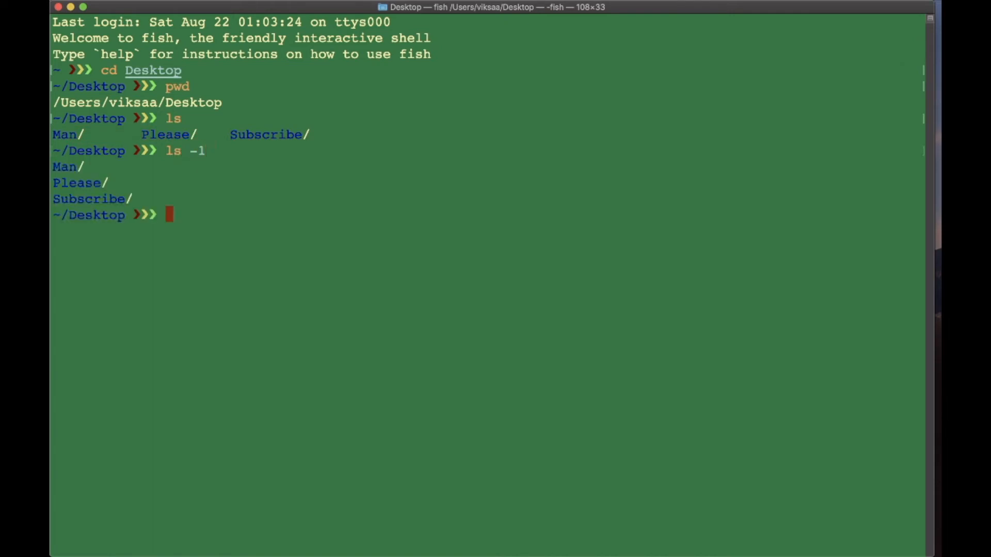
mouse_move(133, 196)
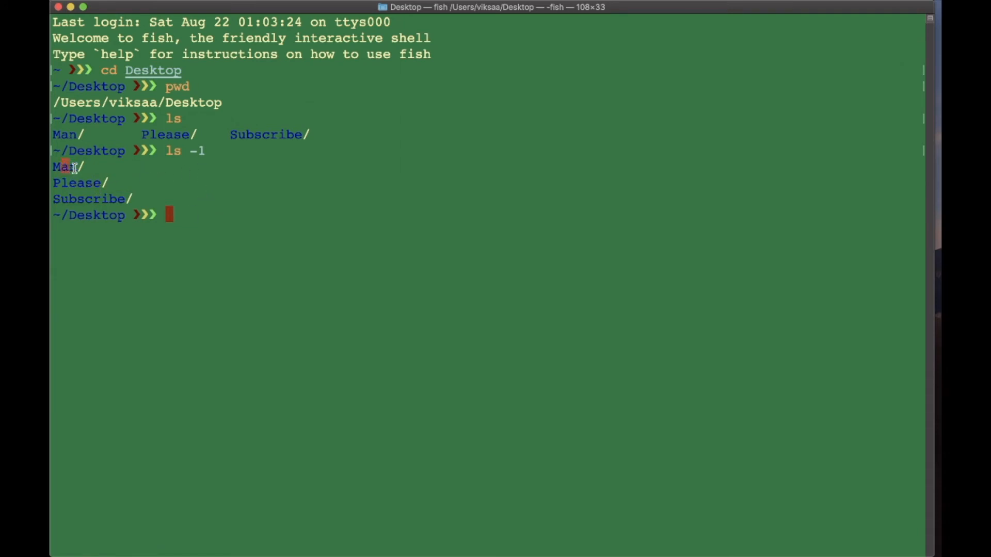
Change into the Man folder and run ls -1 to list its two subfolders
type("cd Man")
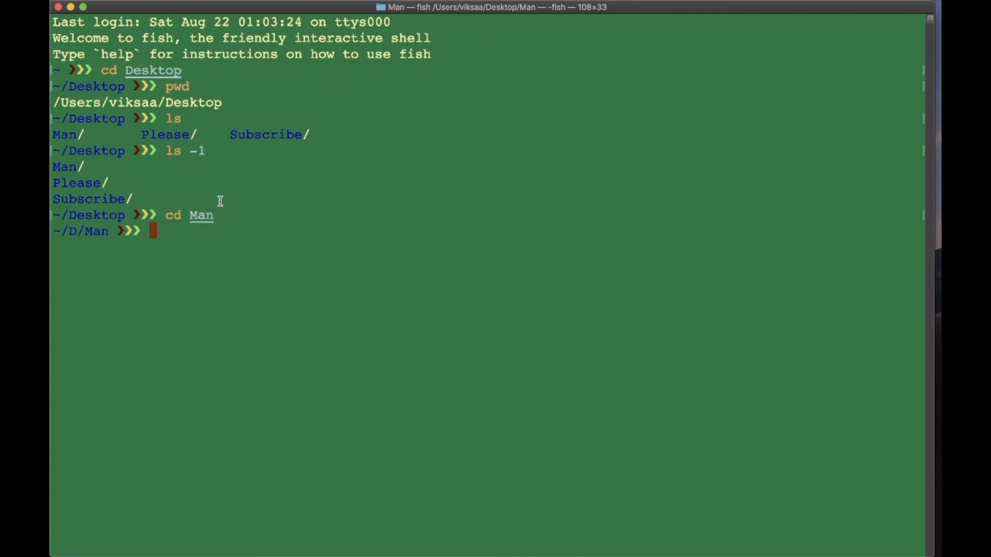
type("ls -1")
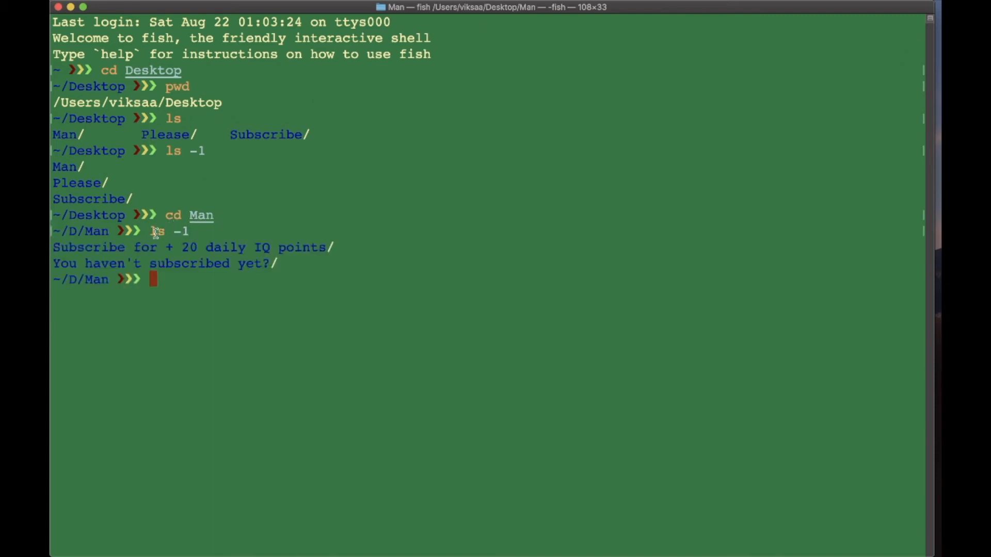
double_click(89, 247)
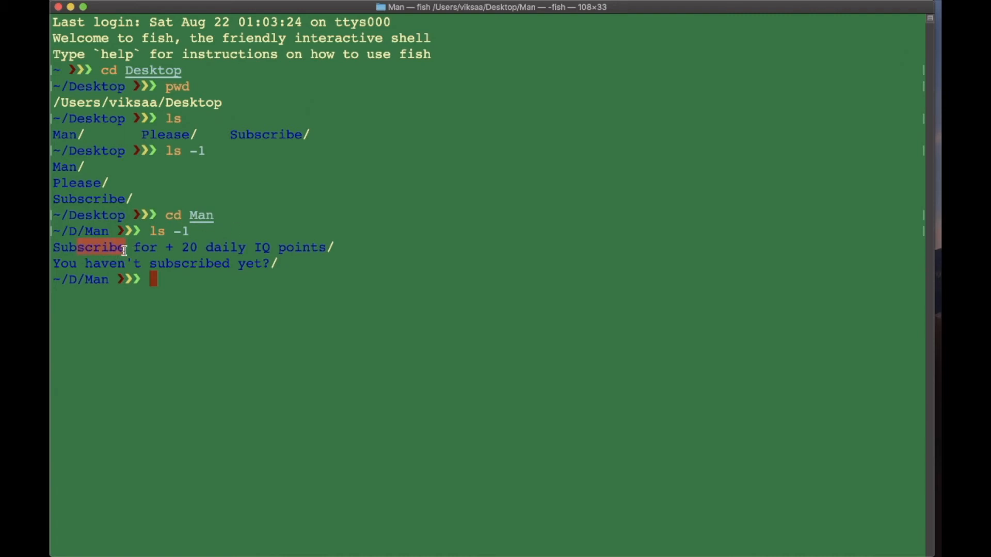
left_click_drag(125, 246, 250, 246)
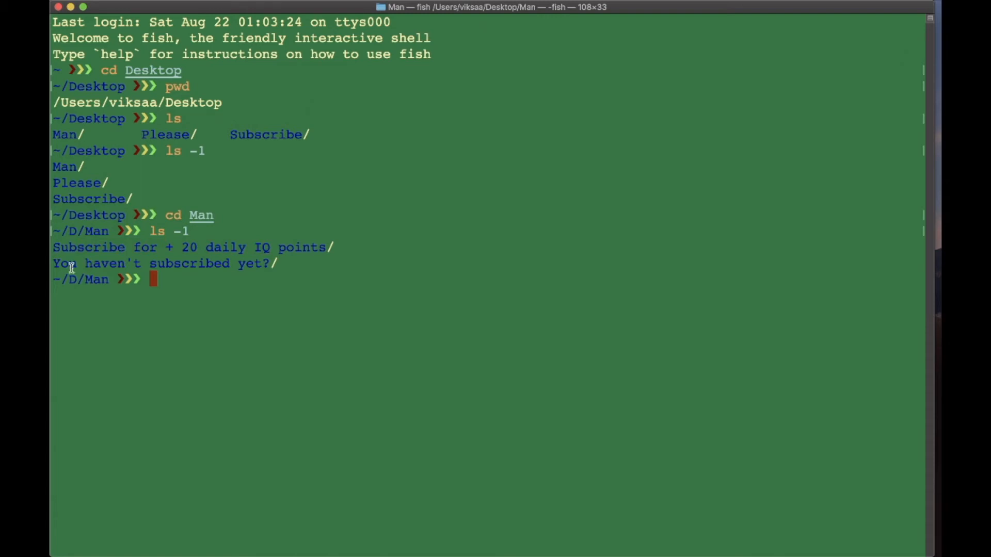
mouse_move(232, 281)
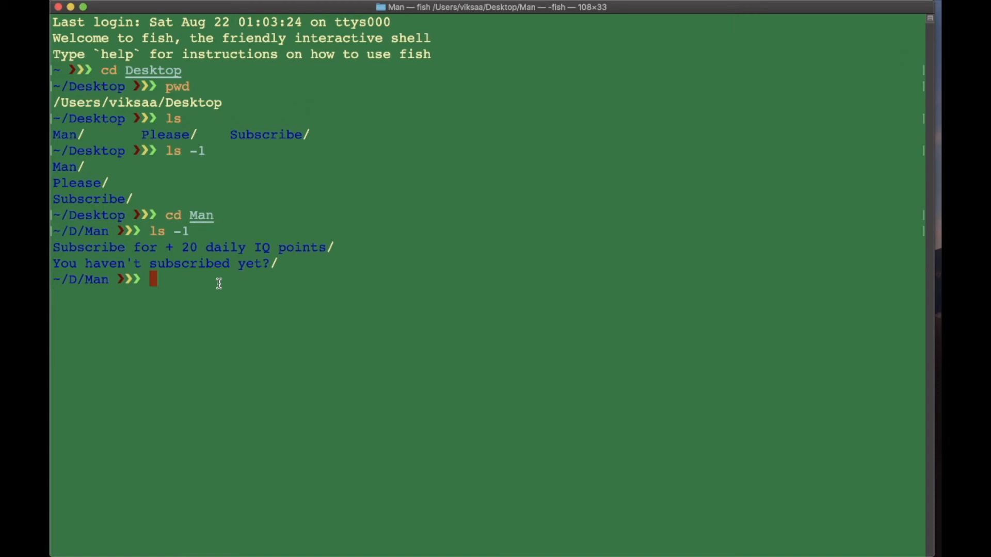
Begin entering mkdir app to create a new folder inside Man
type("mkdir app")
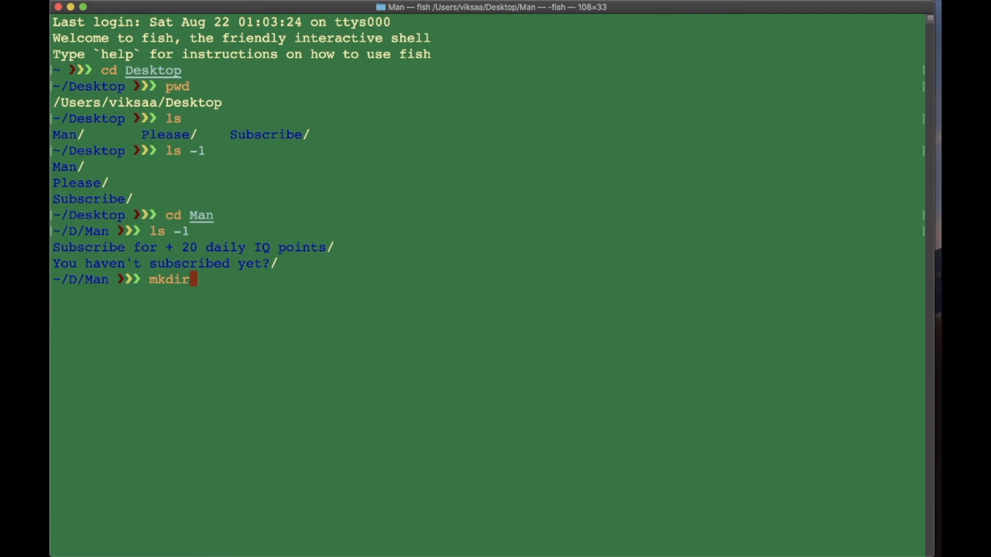
Create the app folder inside Man with mkdir app
type("app")
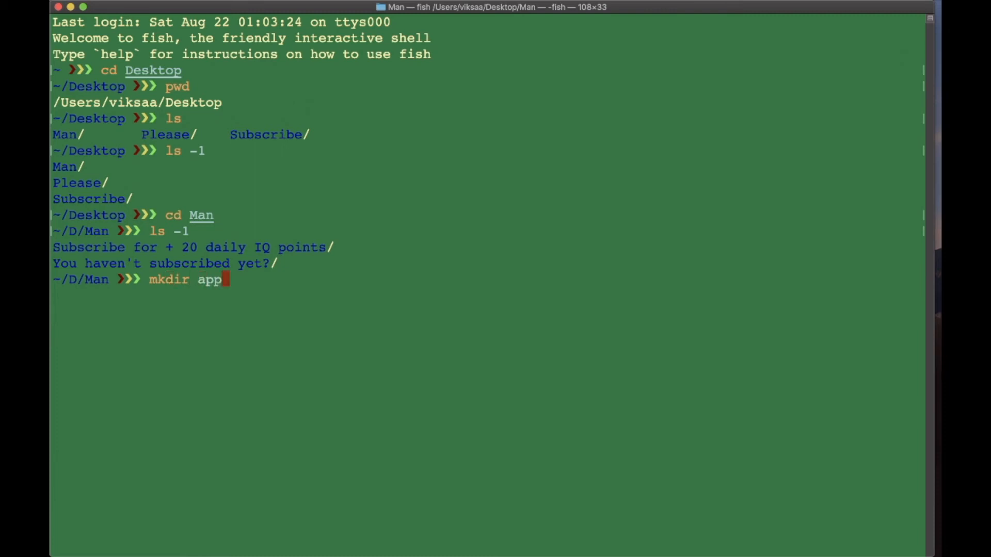
key("BackSpace")
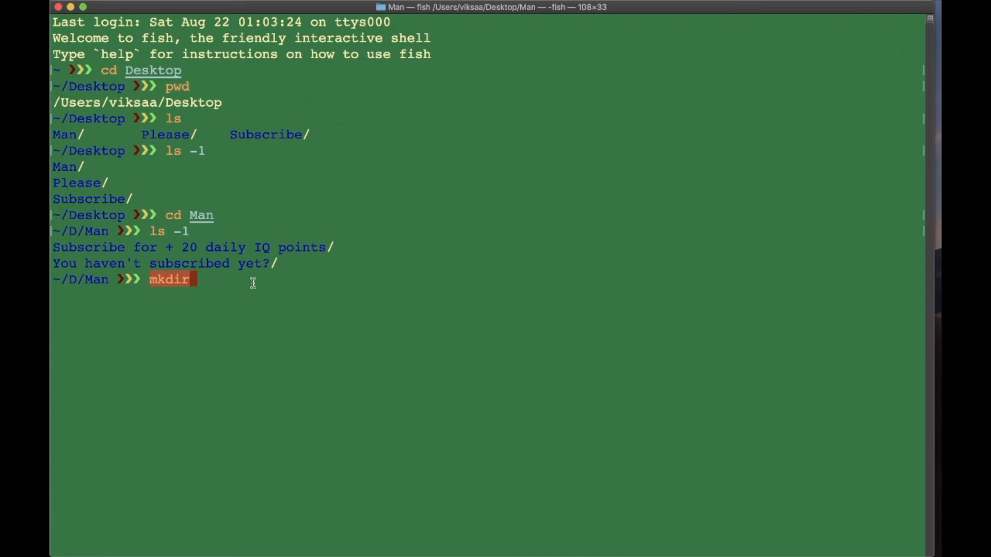
type("app")
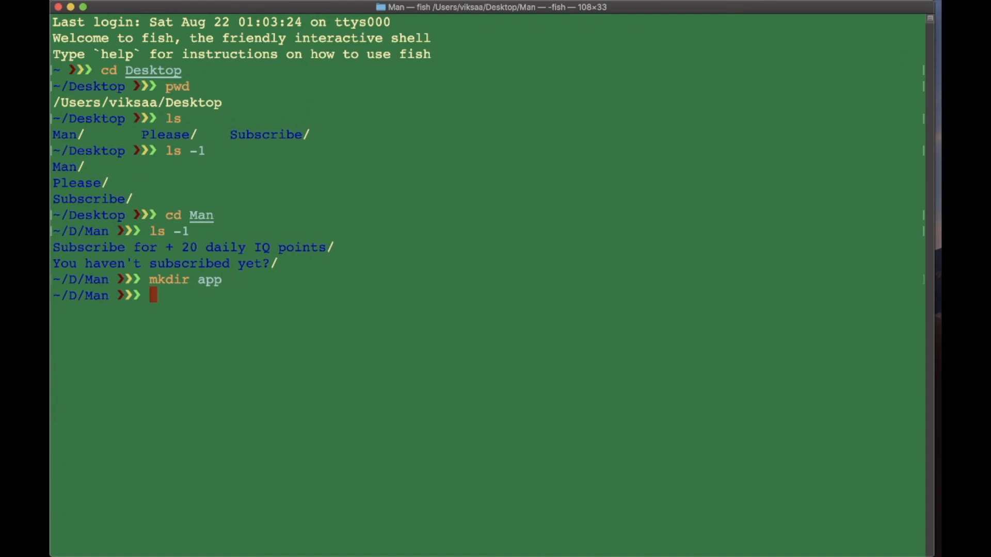
mouse_move(203, 288)
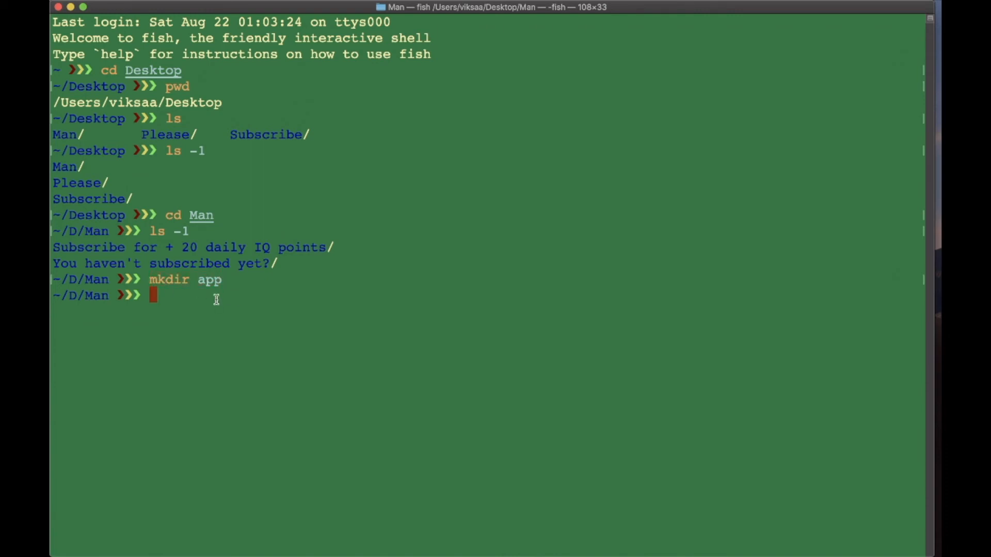
Run ls -1 to confirm app is listed beneath the two existing folders
type("ls -1")
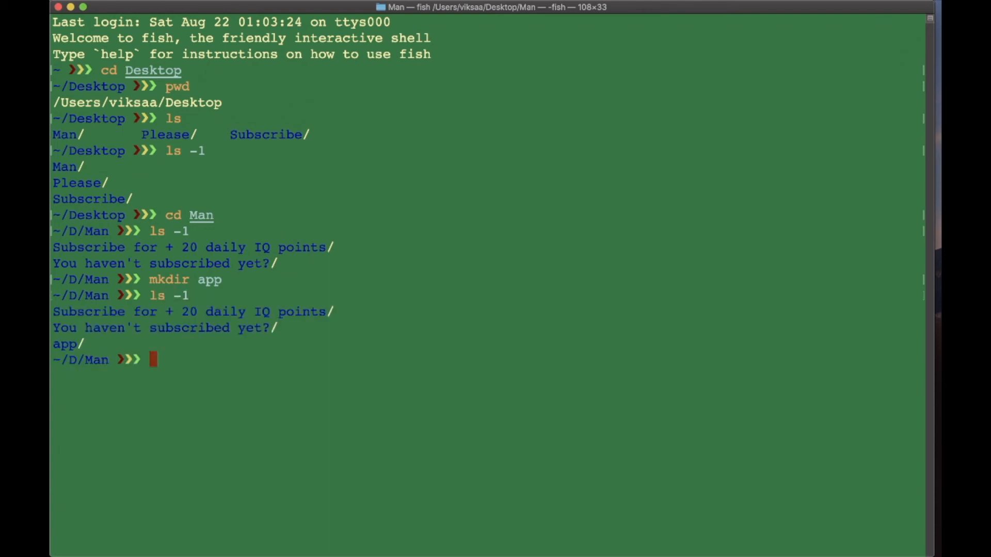
mouse_move(134, 327)
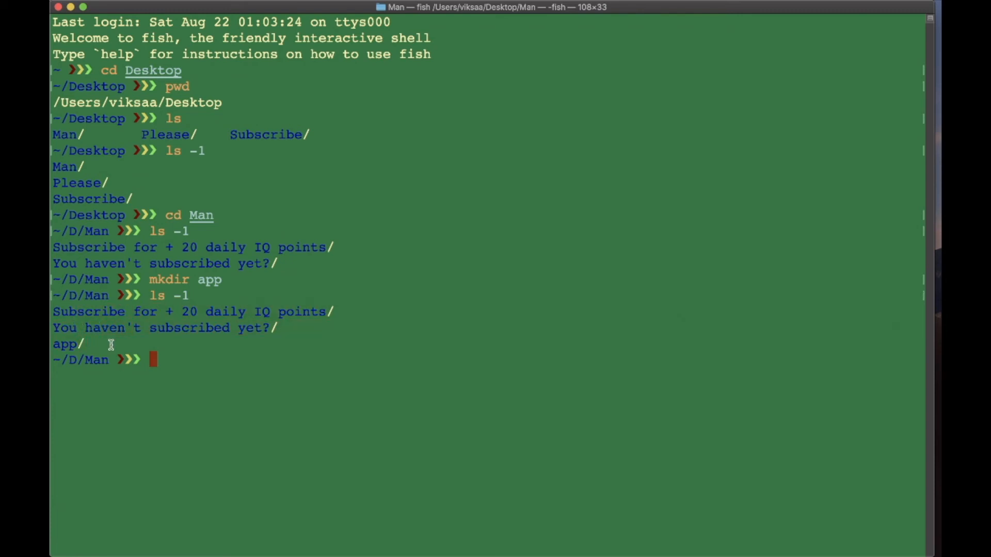
double_click(65, 343)
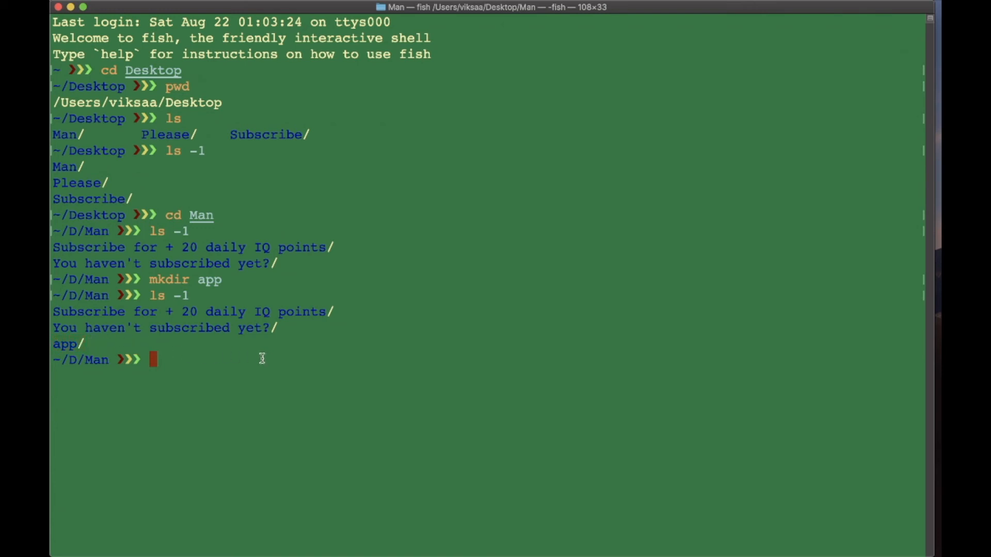
mouse_move(164, 333)
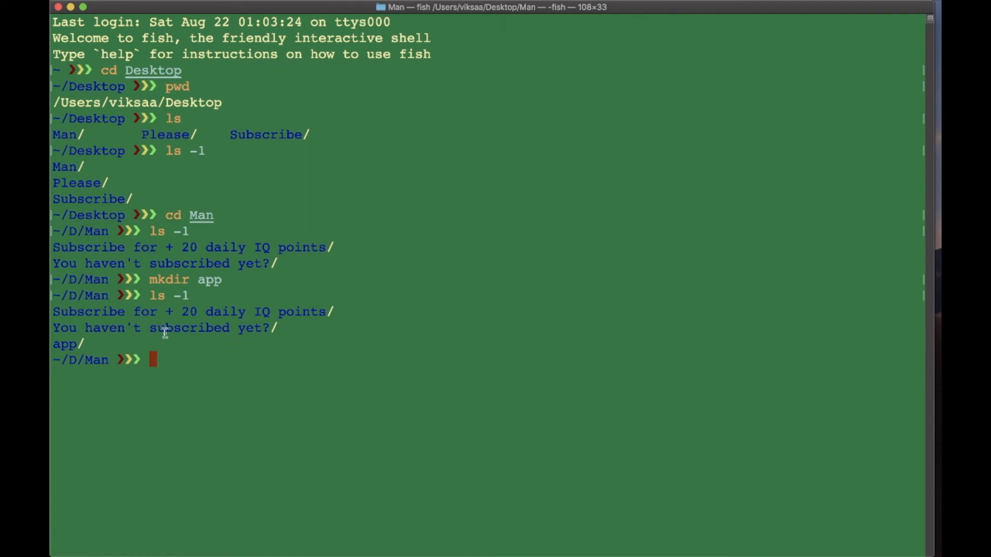
mouse_move(196, 336)
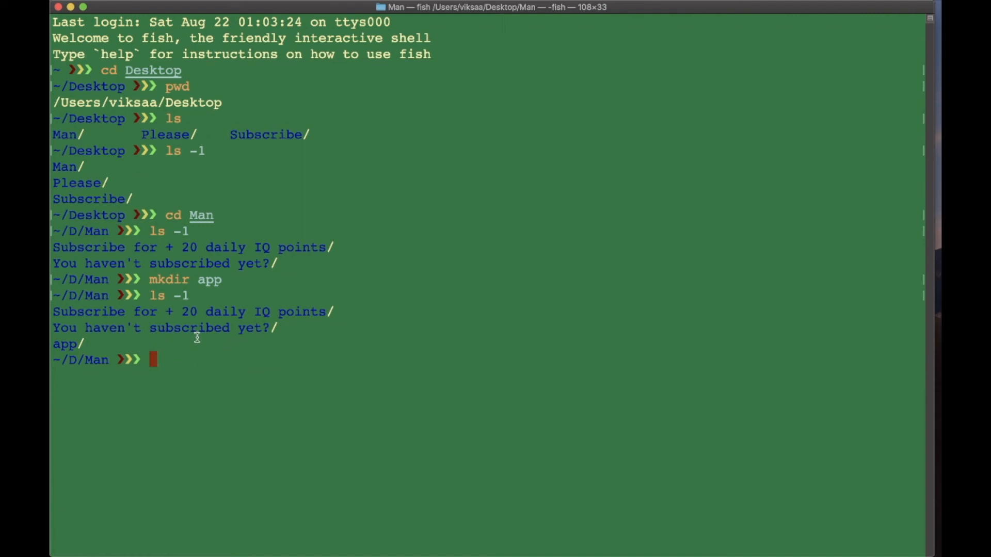
mouse_move(71, 345)
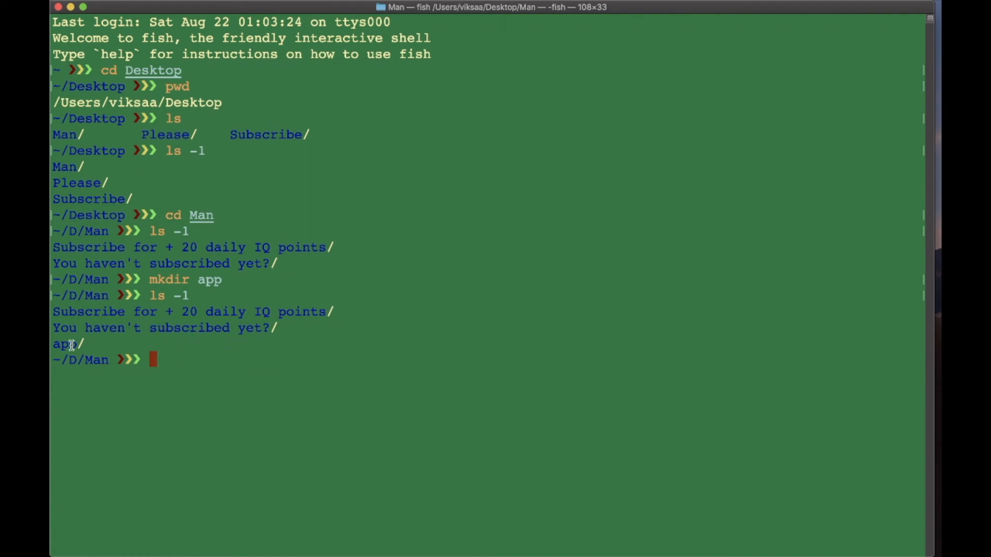
Remove the empty app folder from Man with rmdir app
type("rm -r git")
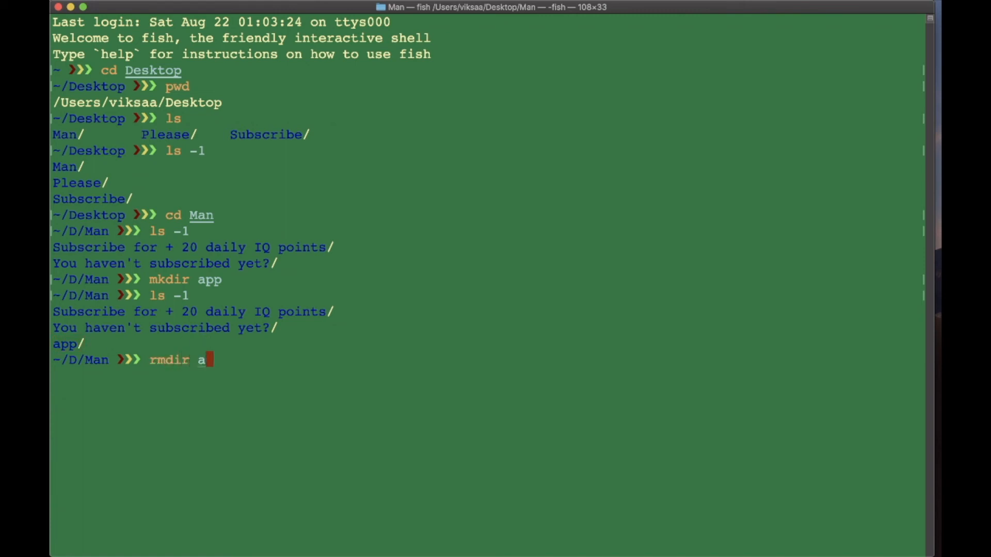
key("backspace")
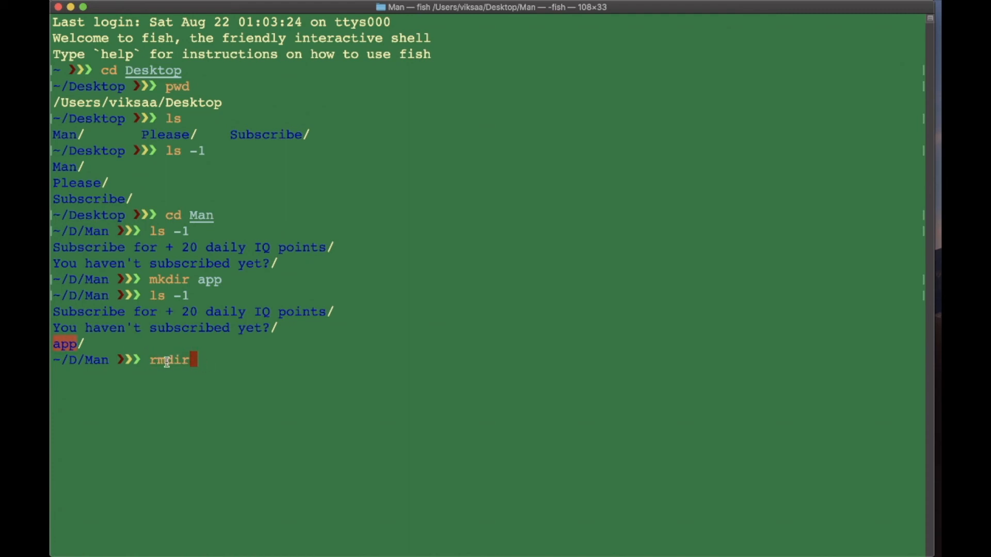
mouse_move(215, 360)
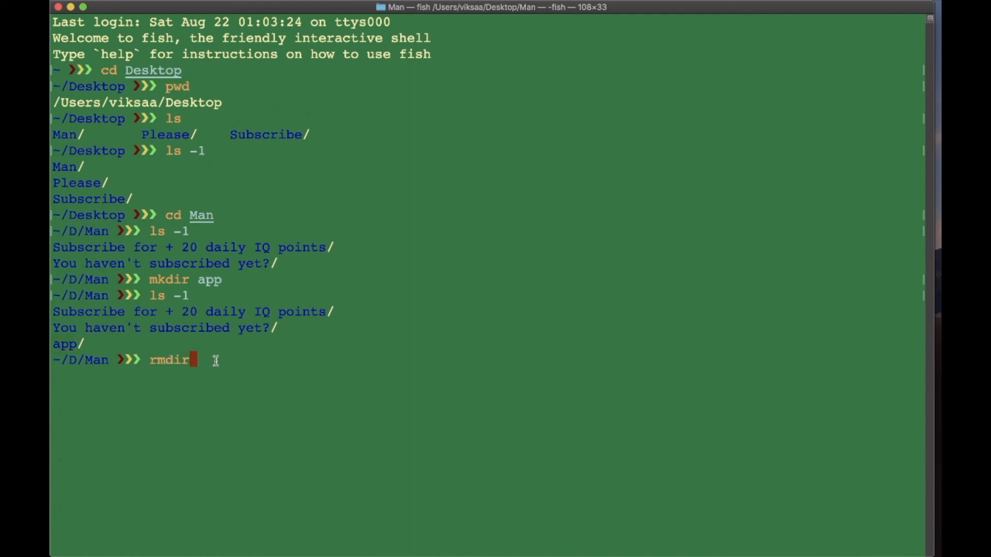
type("app")
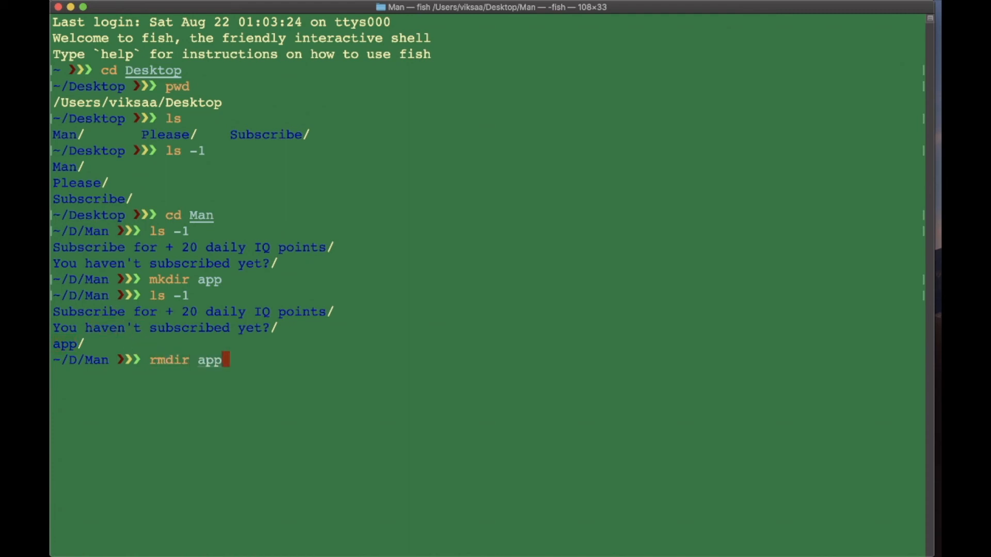
double_click(168, 359)
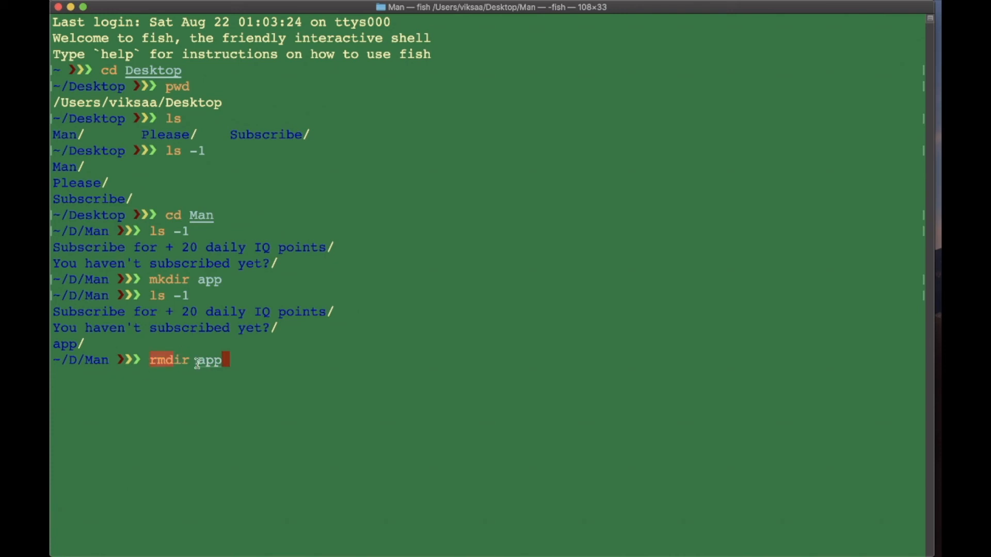
double_click(209, 360)
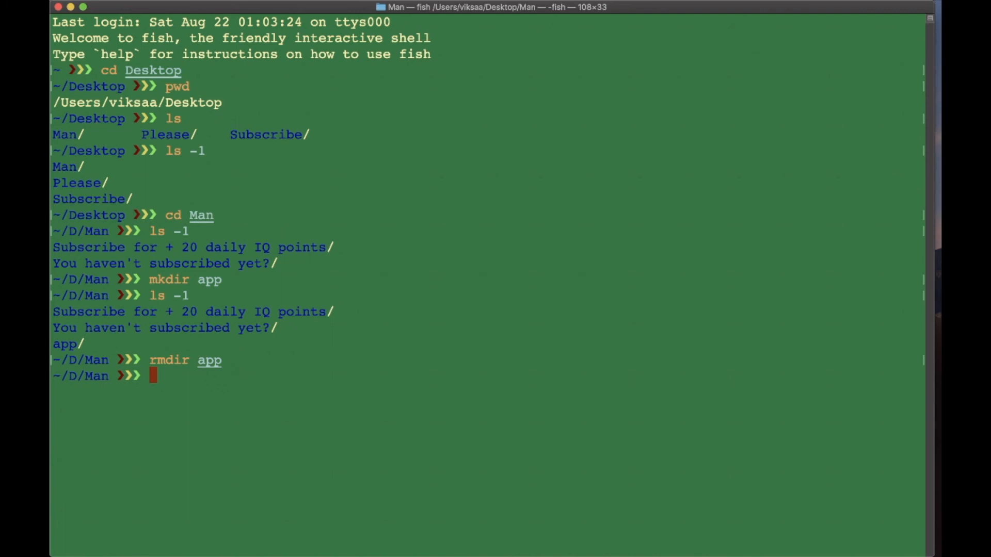
Run ls -1 confirming only the two original folders remain, then start touch likeThisVideo.txt
type("ls -1")
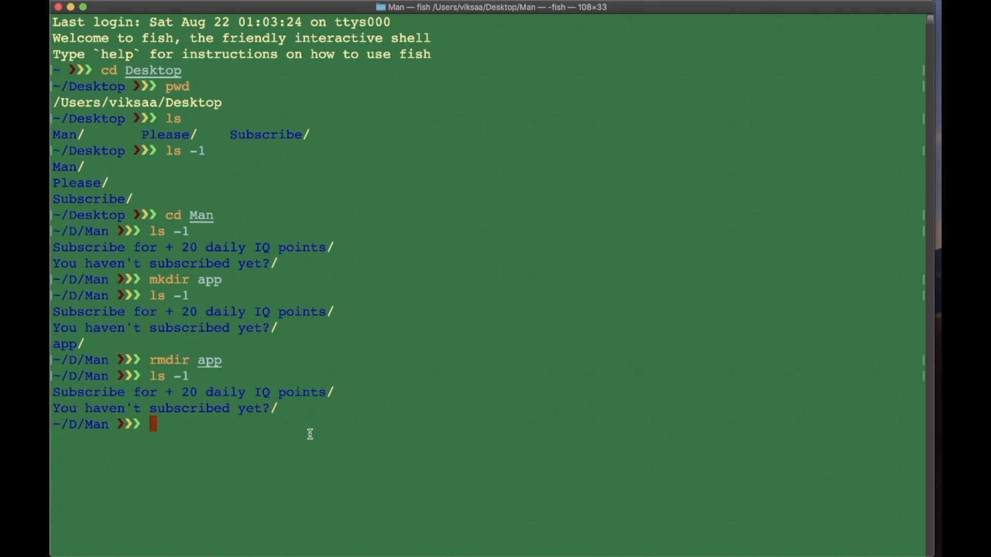
mouse_move(267, 431)
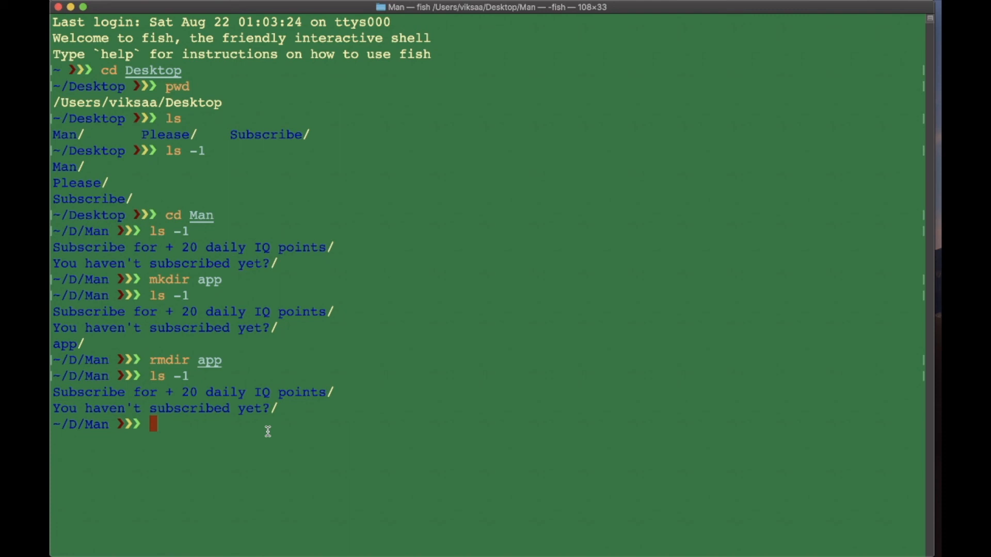
type("touch likeThisVideo.txt")
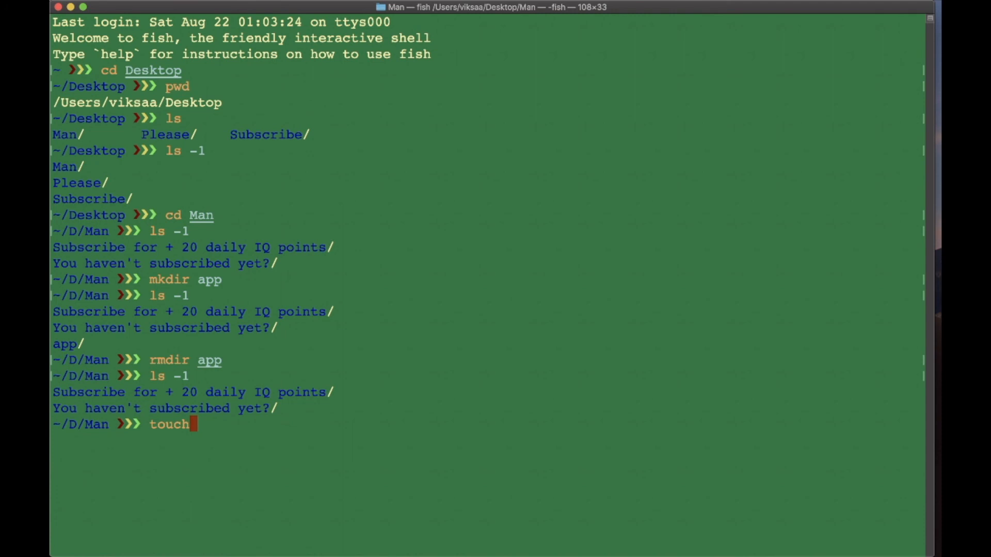
Create empty likeThisVideo.txt with touch and list Man showing it beside the folders
type("likeThisVideo.txt")
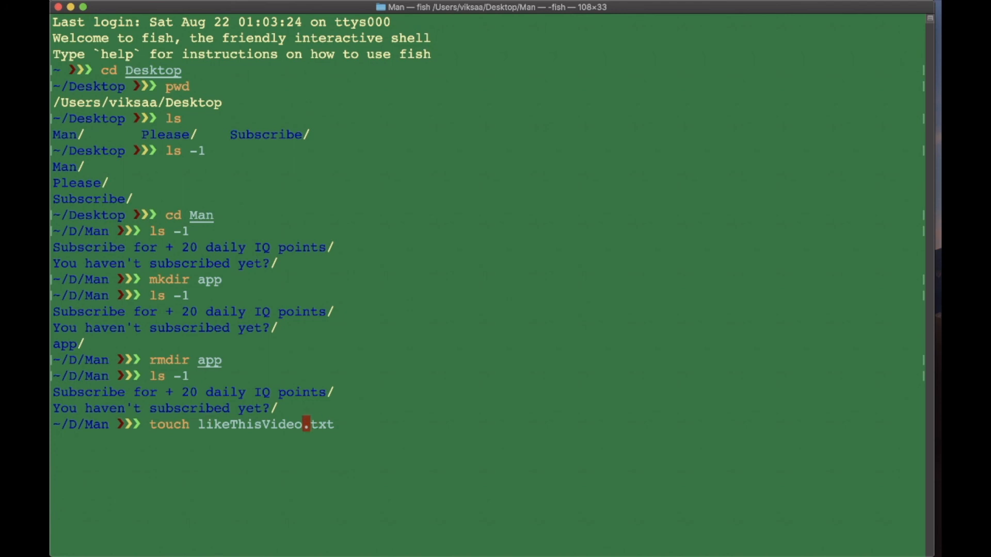
type("txt")
type("ls")
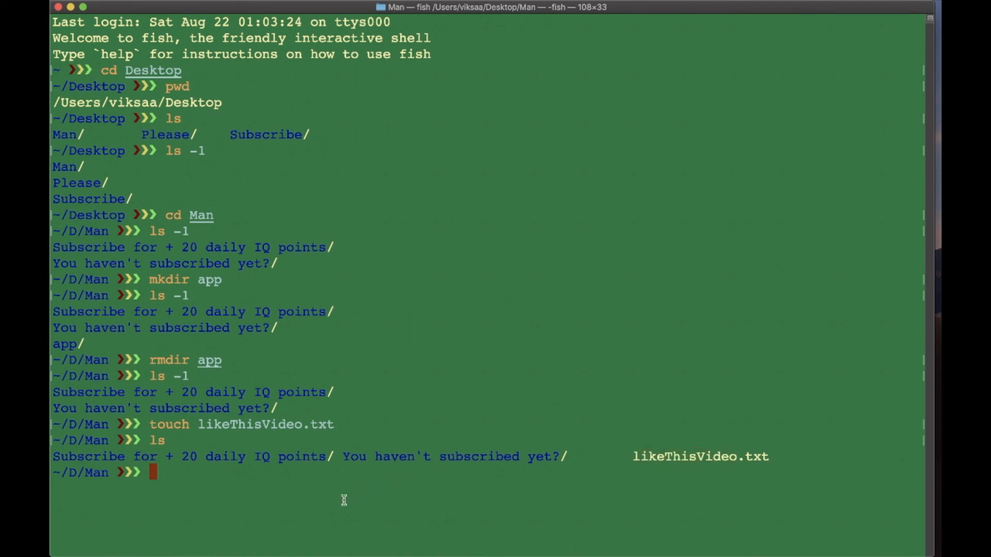
double_click(663, 456)
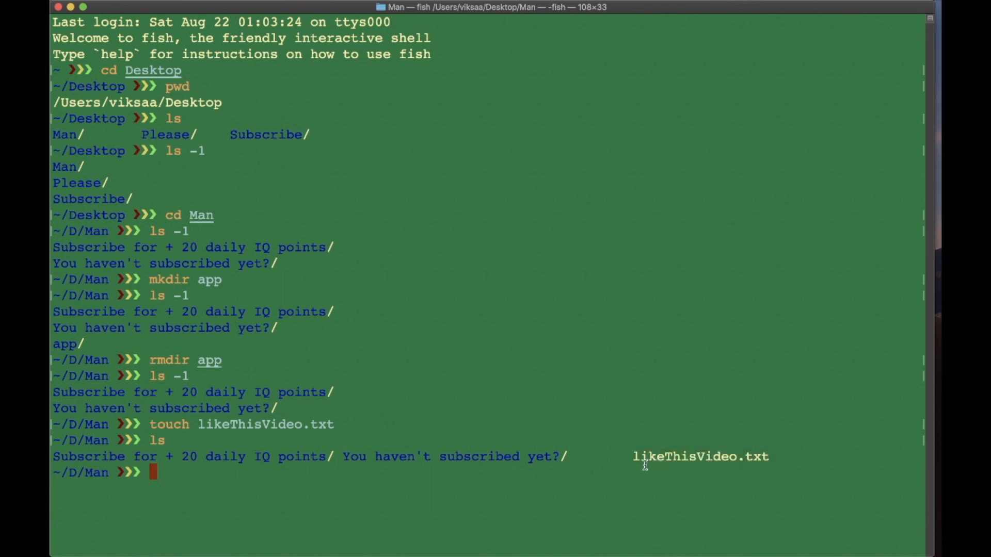
mouse_move(376, 464)
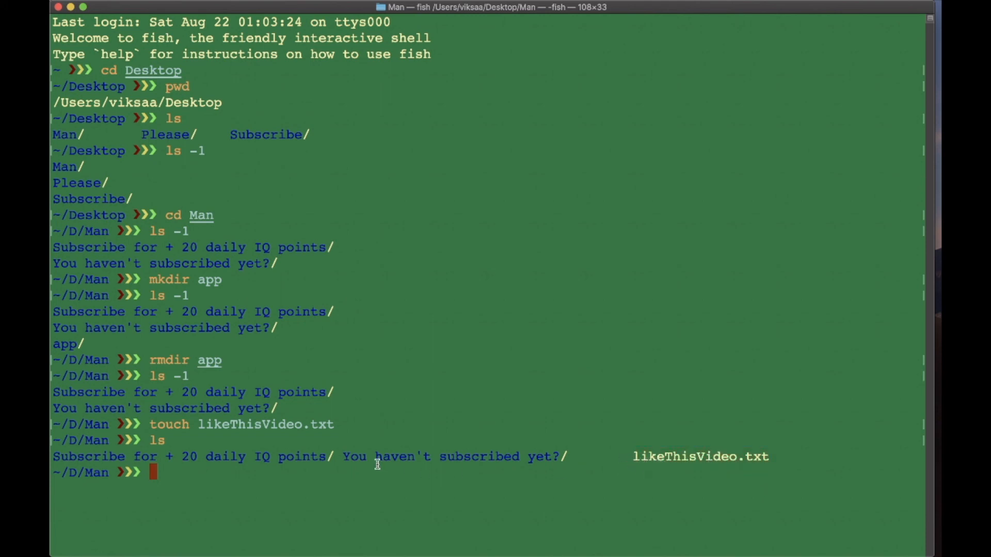
mouse_move(640, 481)
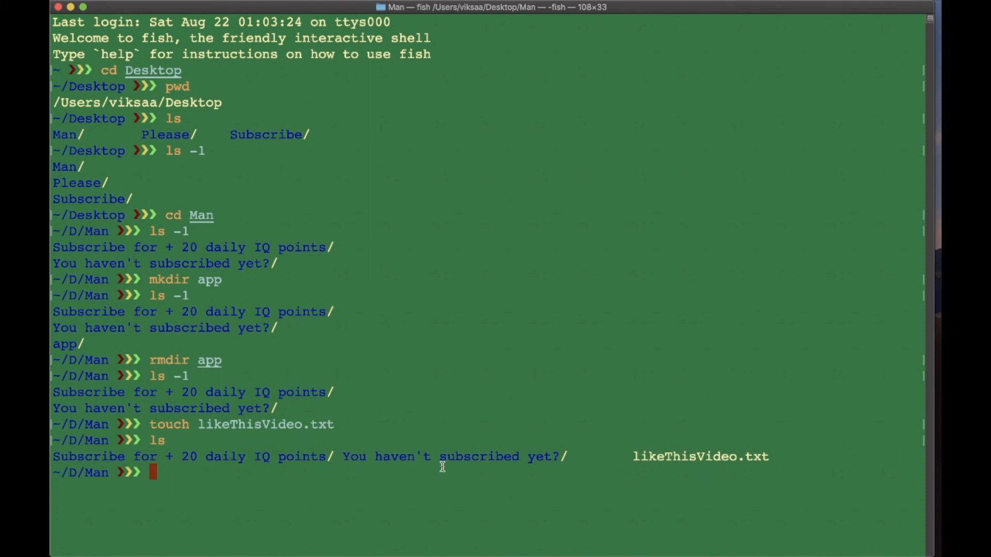
mouse_move(615, 470)
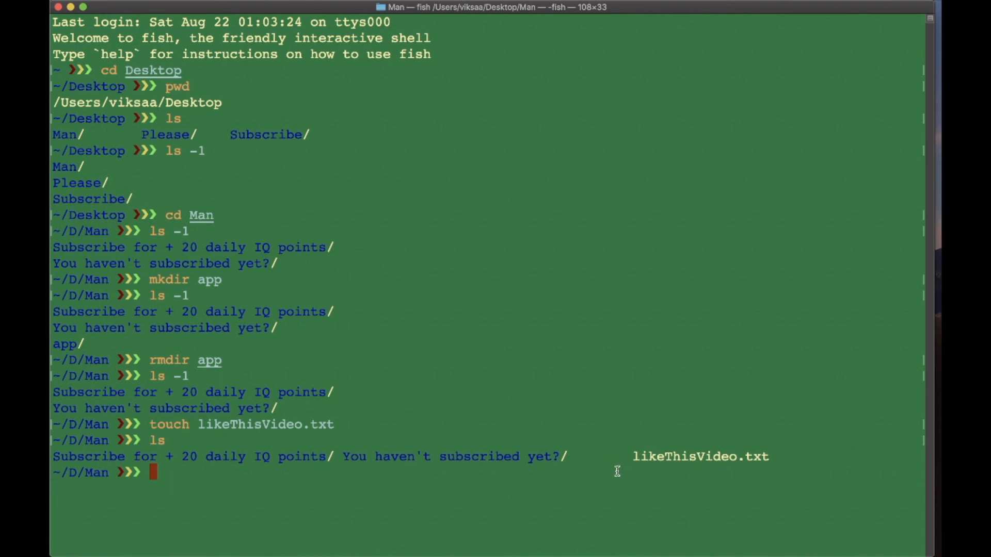
mouse_move(492, 436)
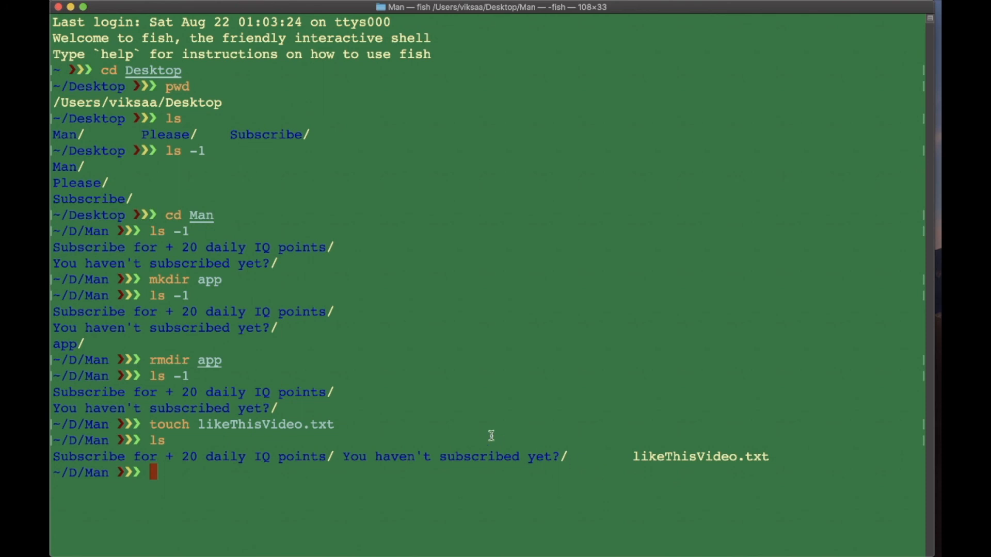
mouse_move(299, 212)
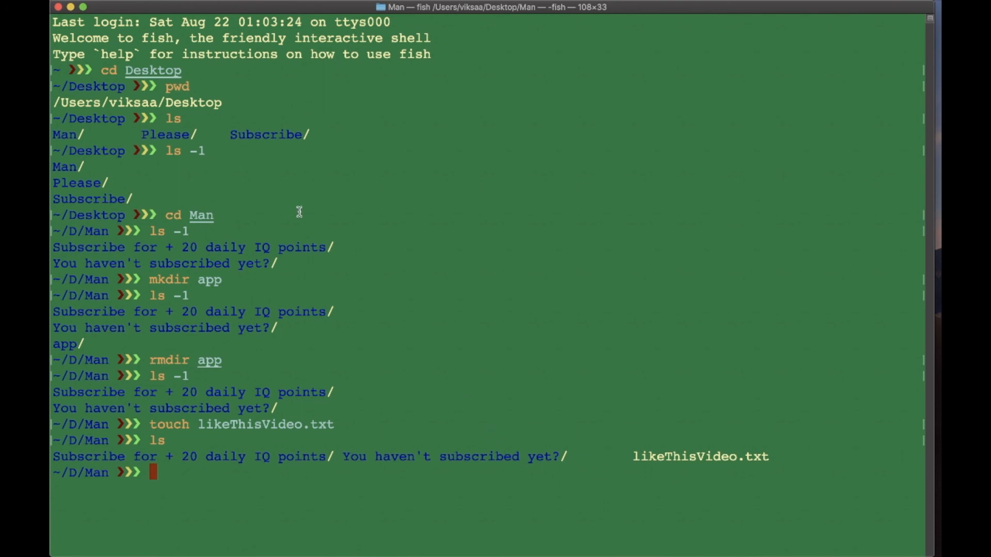